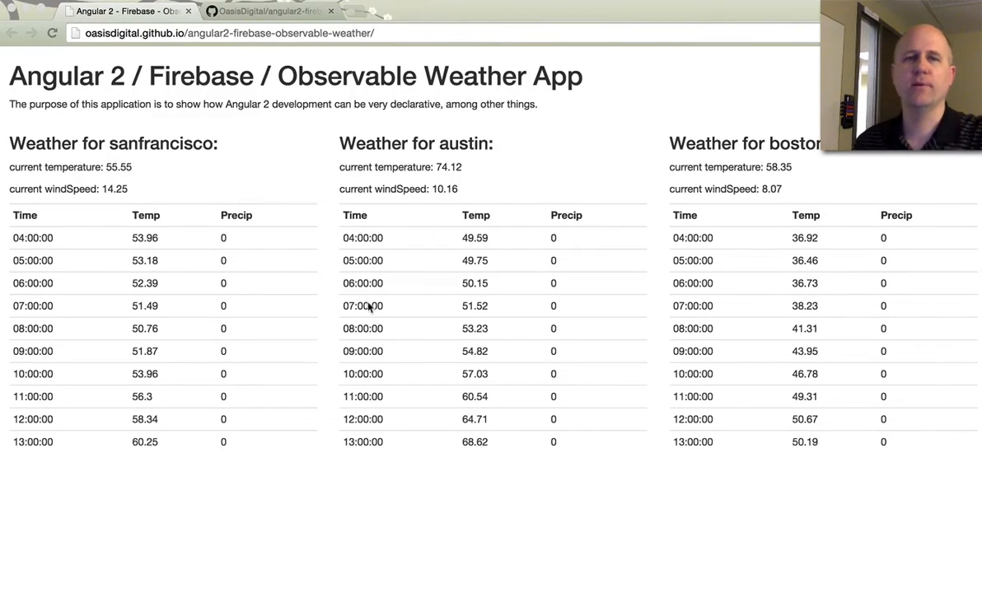
mouse_move(177, 260)
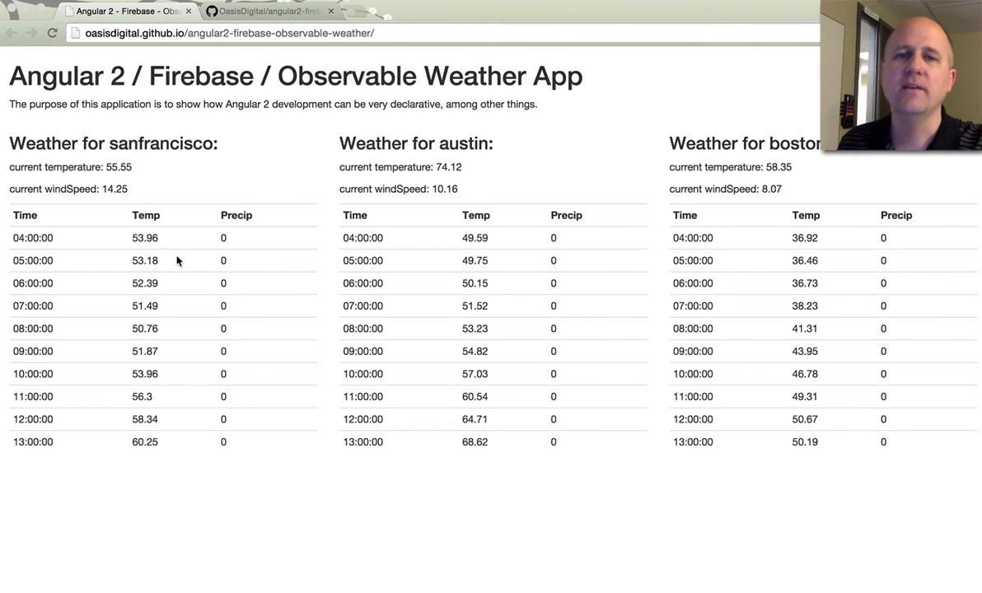
mouse_move(184, 198)
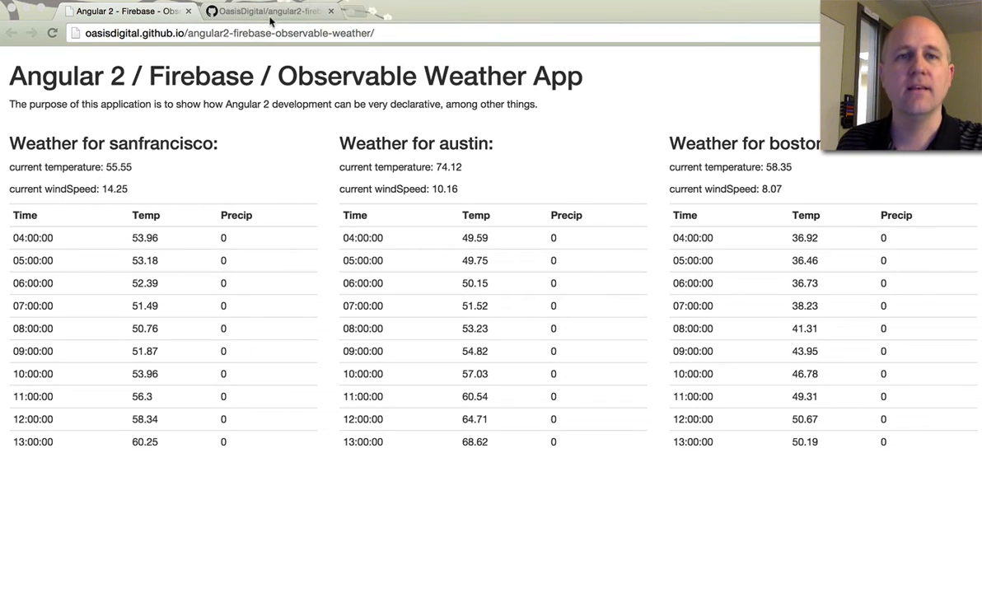
Open the repository's index.html and highlight system.js in its script includes
click(264, 10)
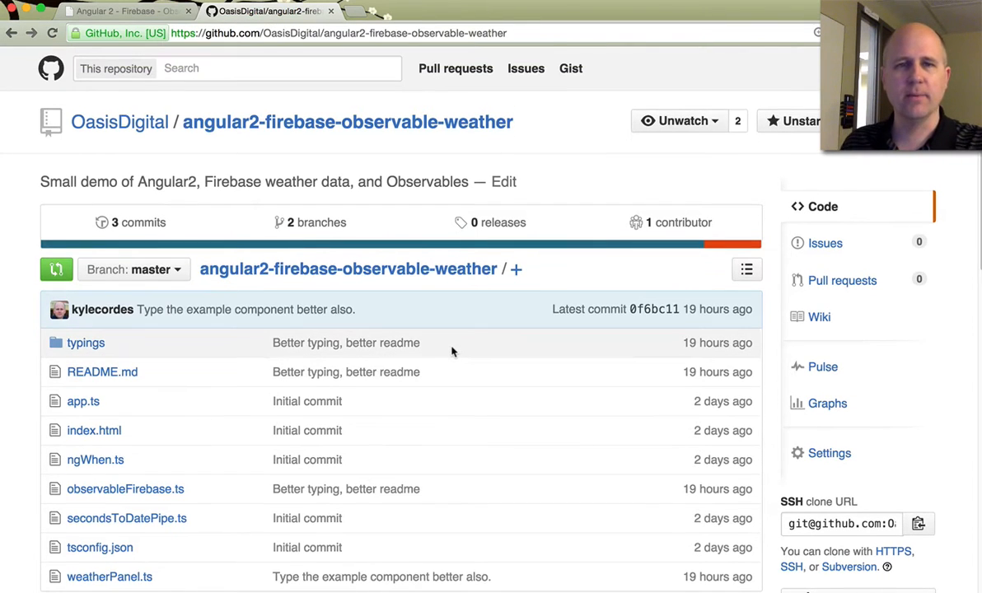
mouse_move(420, 292)
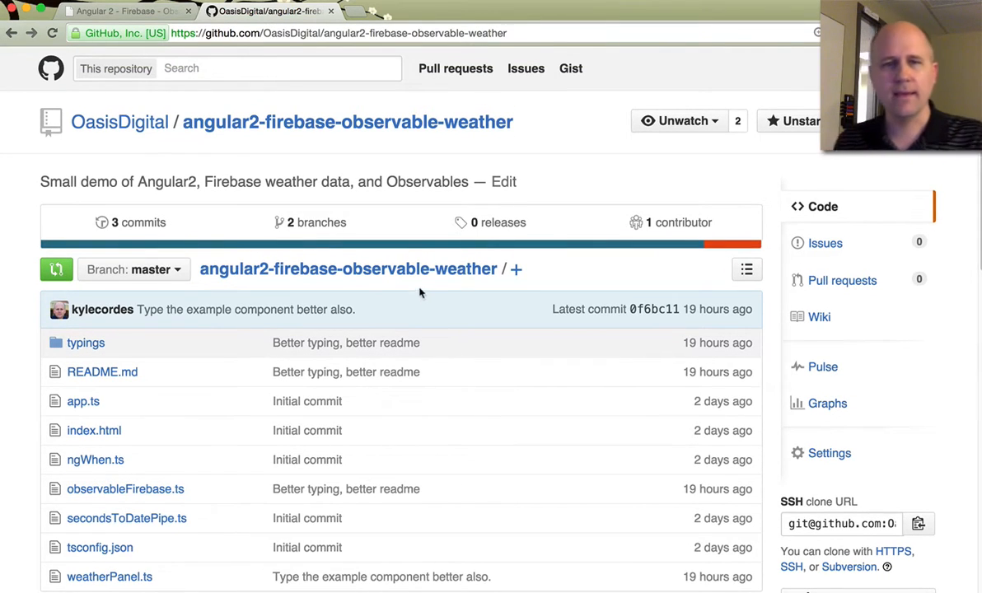
scroll(down, 3)
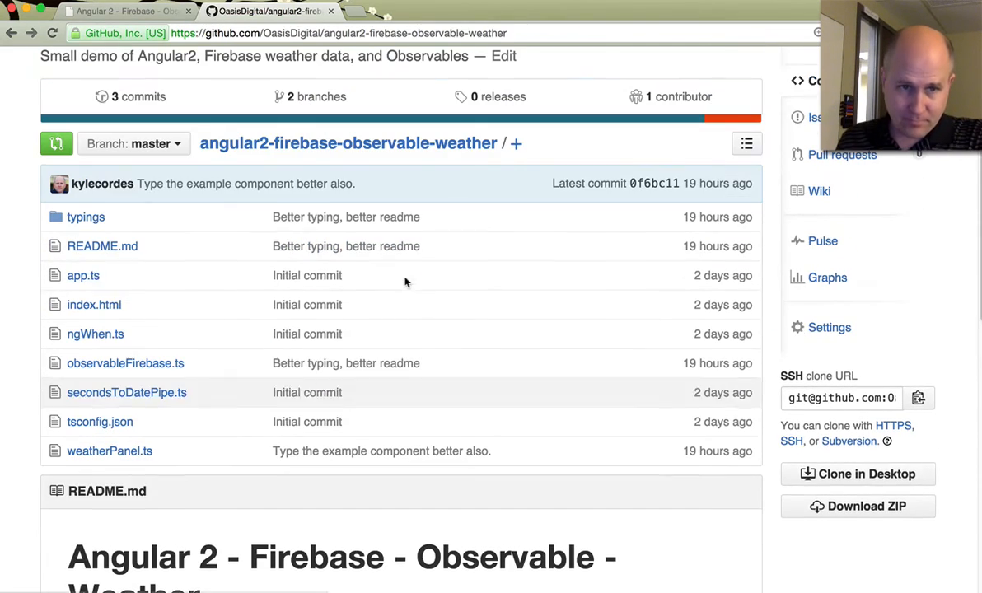
click(94, 304)
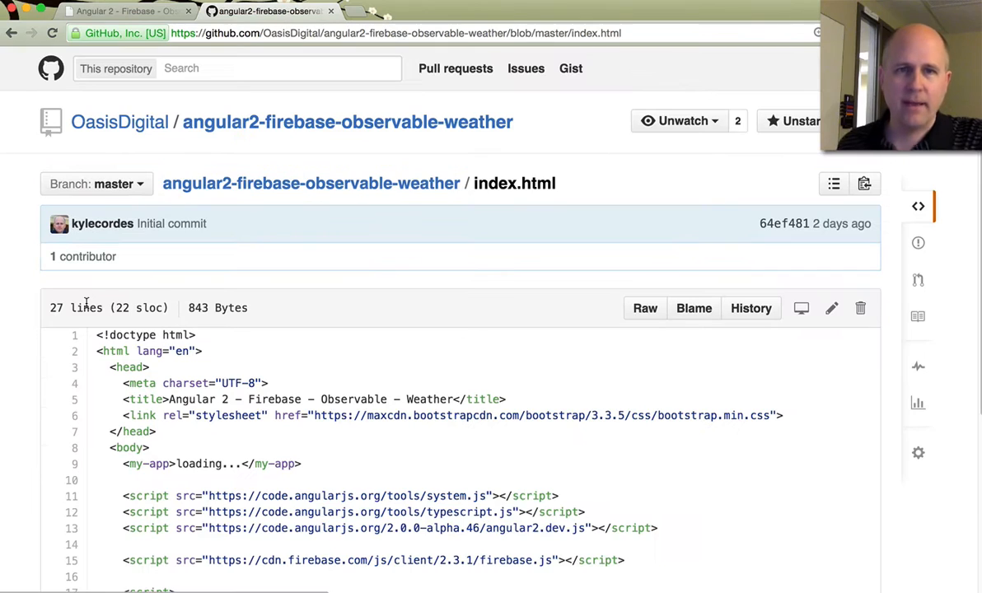
scroll(down, 3)
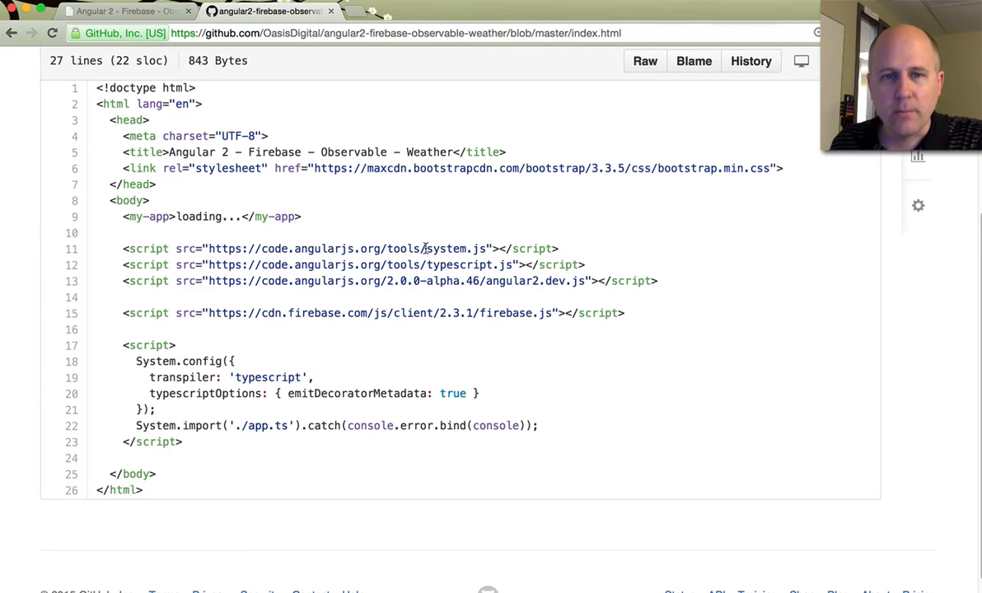
double_click(455, 248)
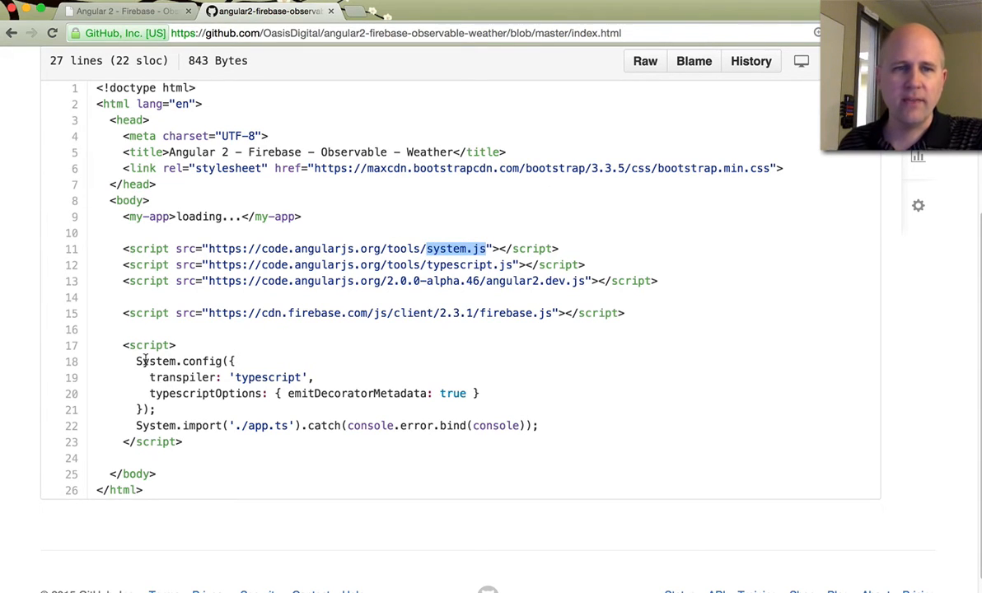
mouse_move(390, 357)
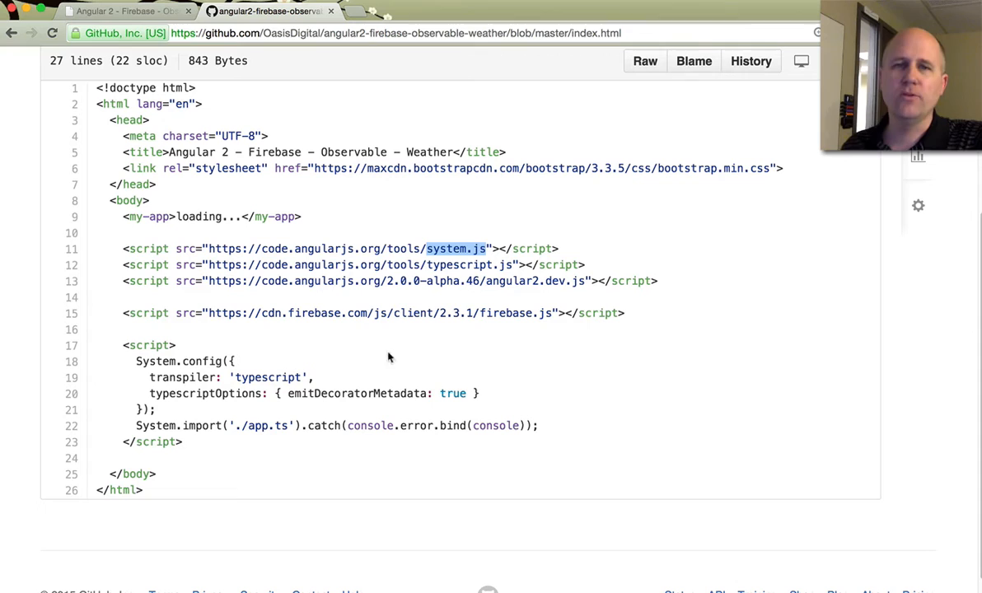
mouse_move(359, 300)
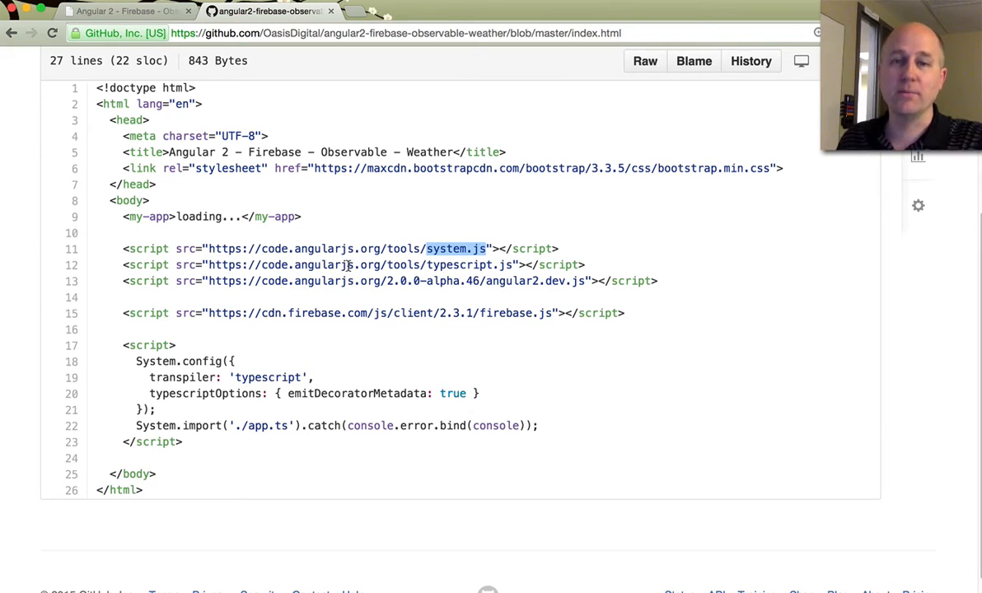
mouse_move(272, 290)
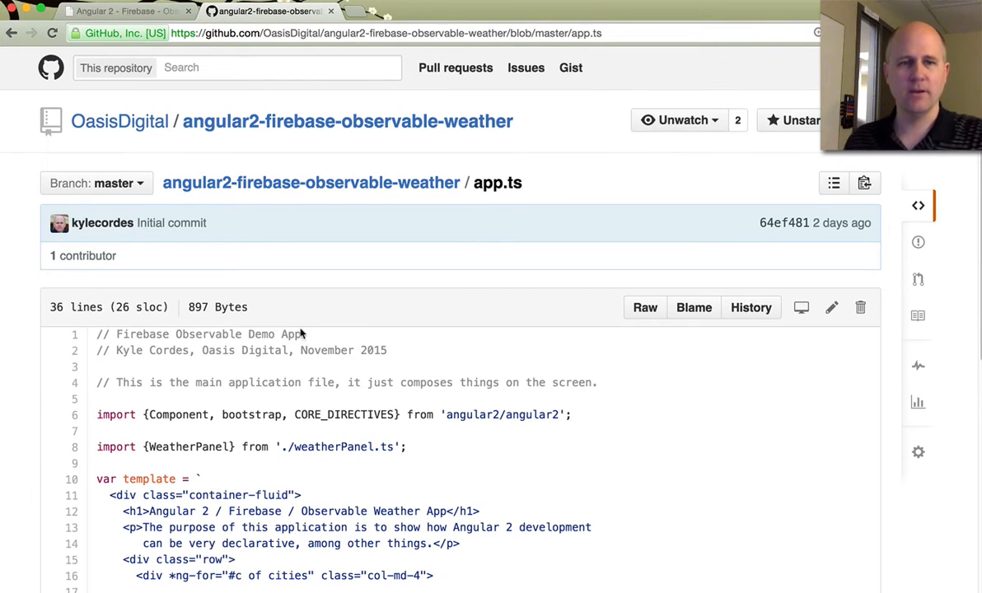
Scroll through app.ts, highlighting the imported Angular names and the my-app selector
scroll(down, 3)
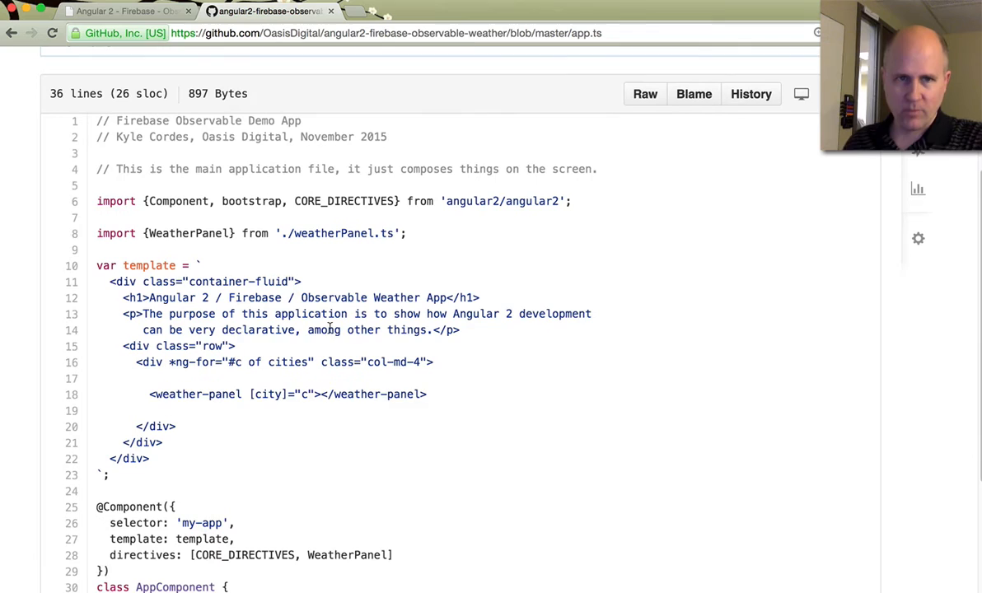
double_click(176, 198)
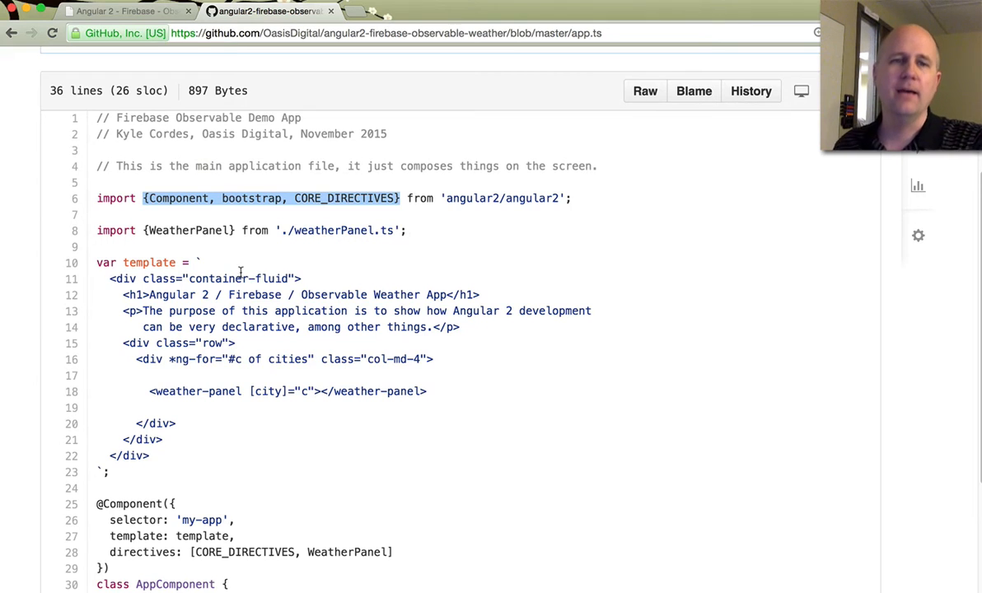
scroll(down, 3)
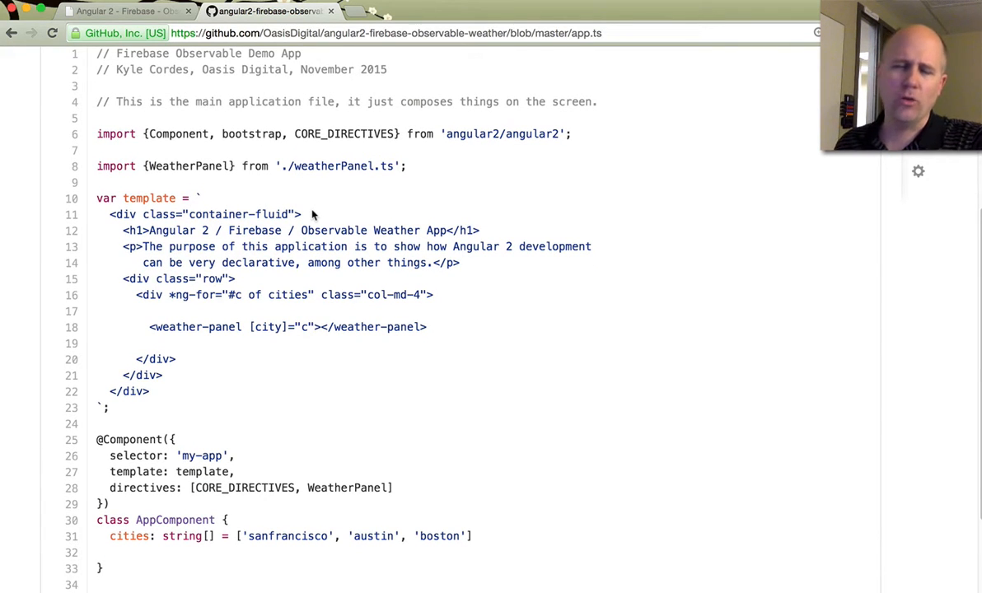
scroll(down, 3)
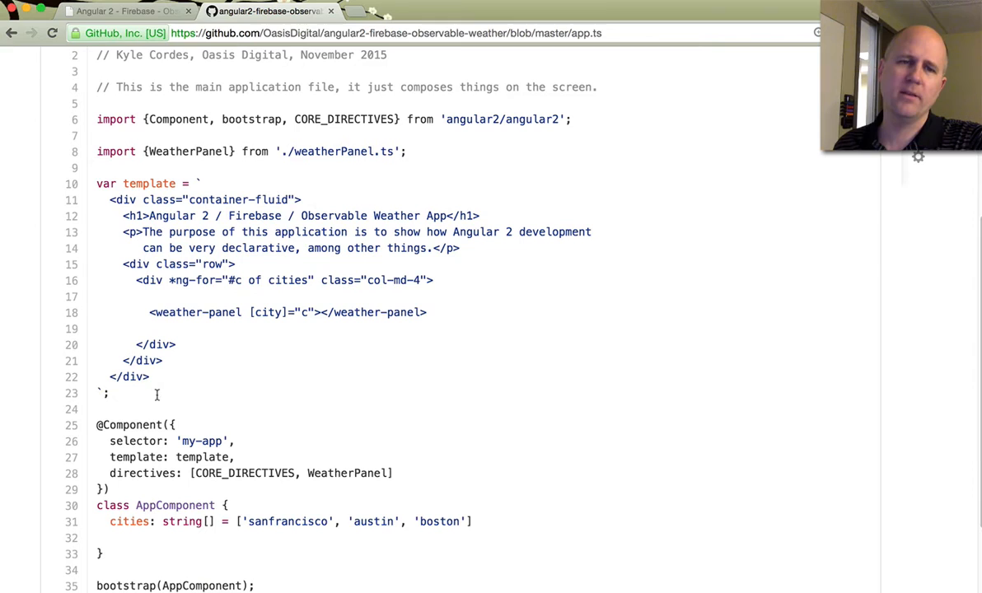
mouse_move(162, 402)
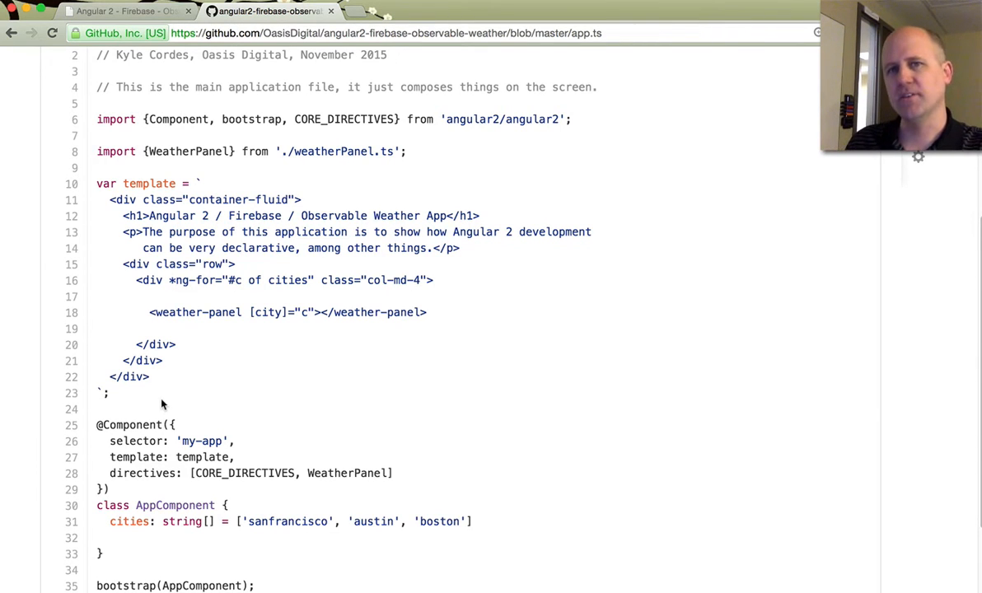
mouse_move(184, 395)
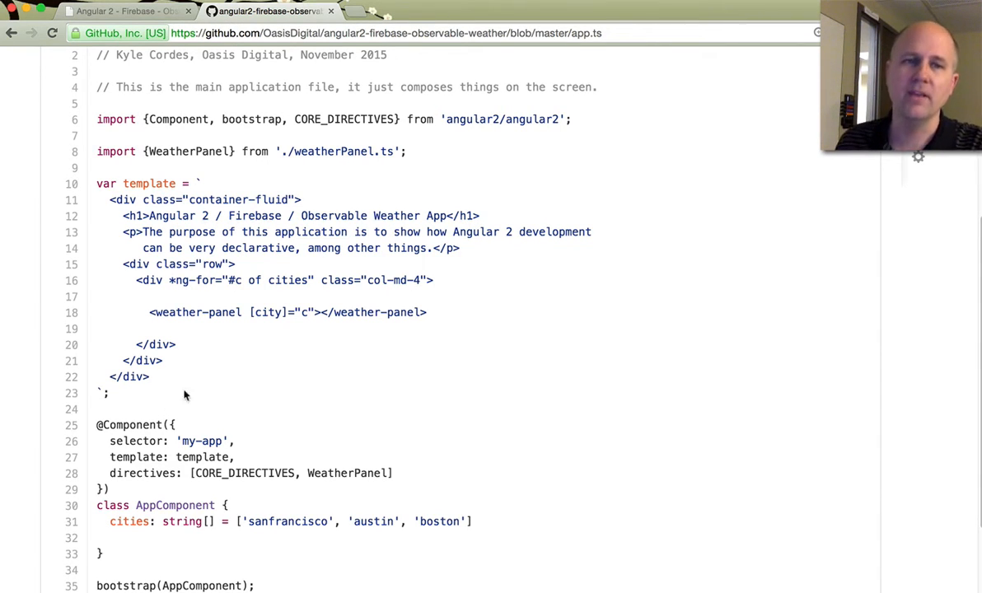
mouse_move(219, 377)
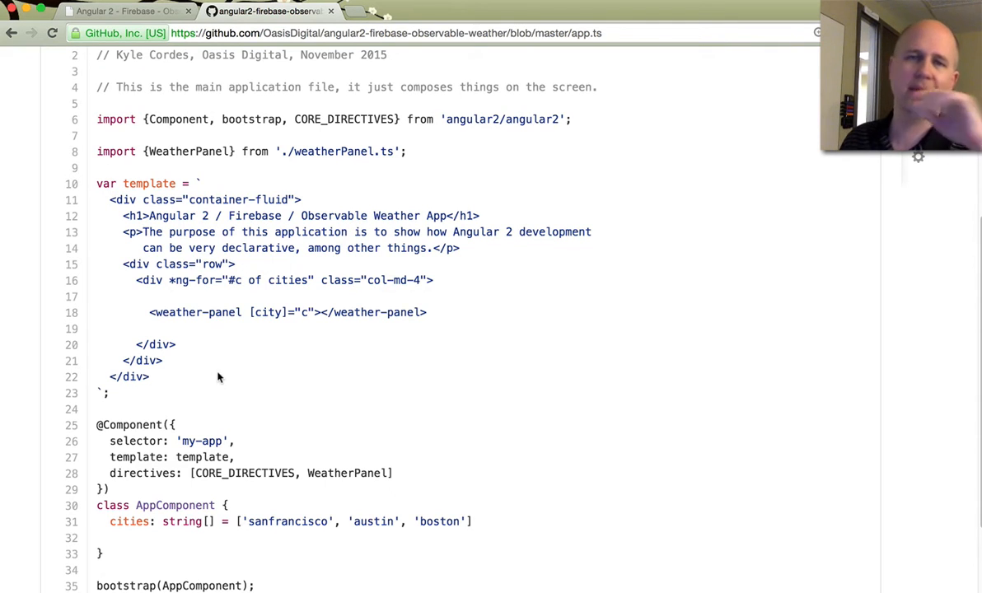
mouse_move(263, 360)
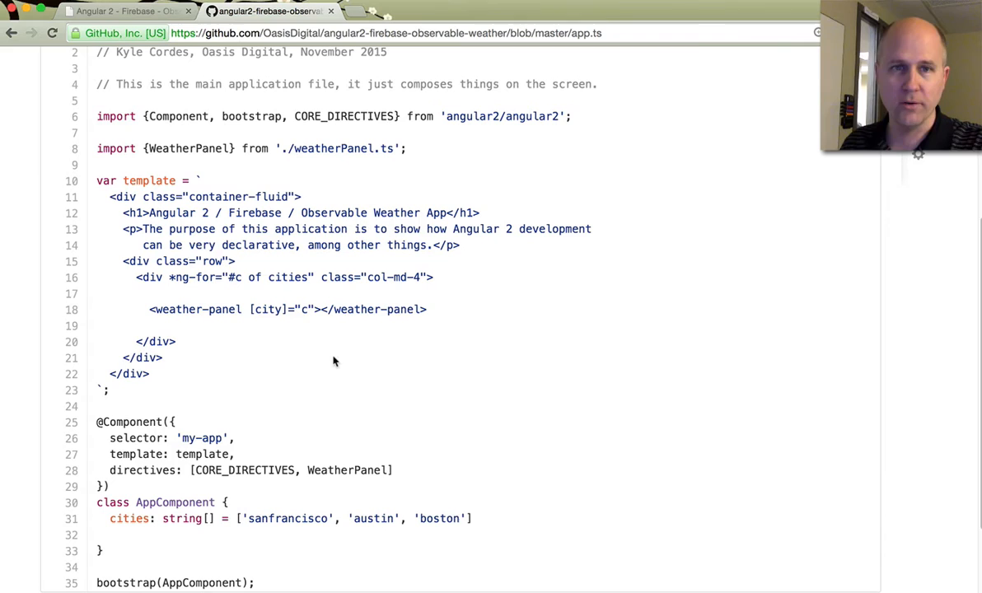
mouse_move(195, 430)
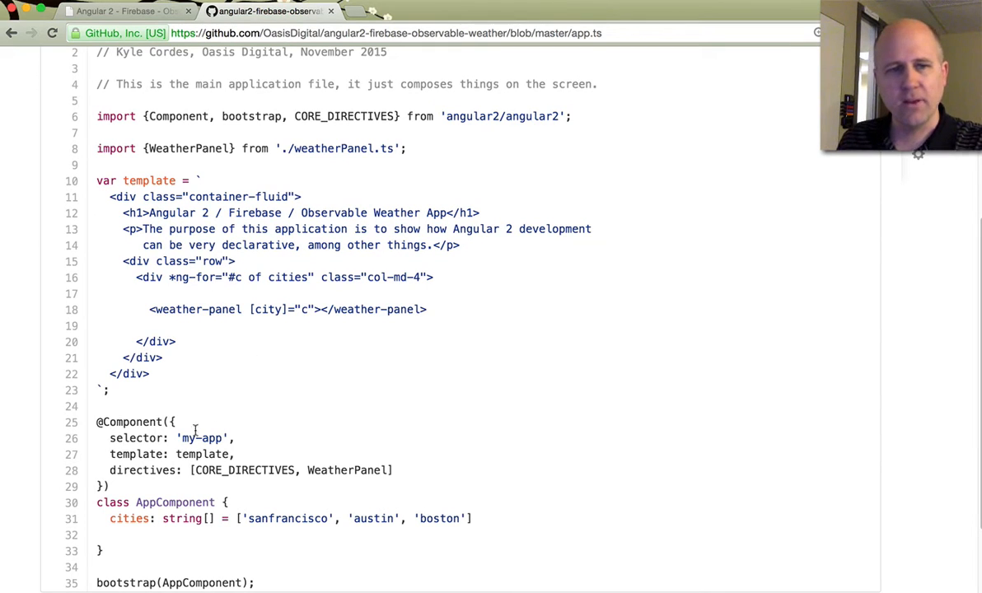
double_click(202, 454)
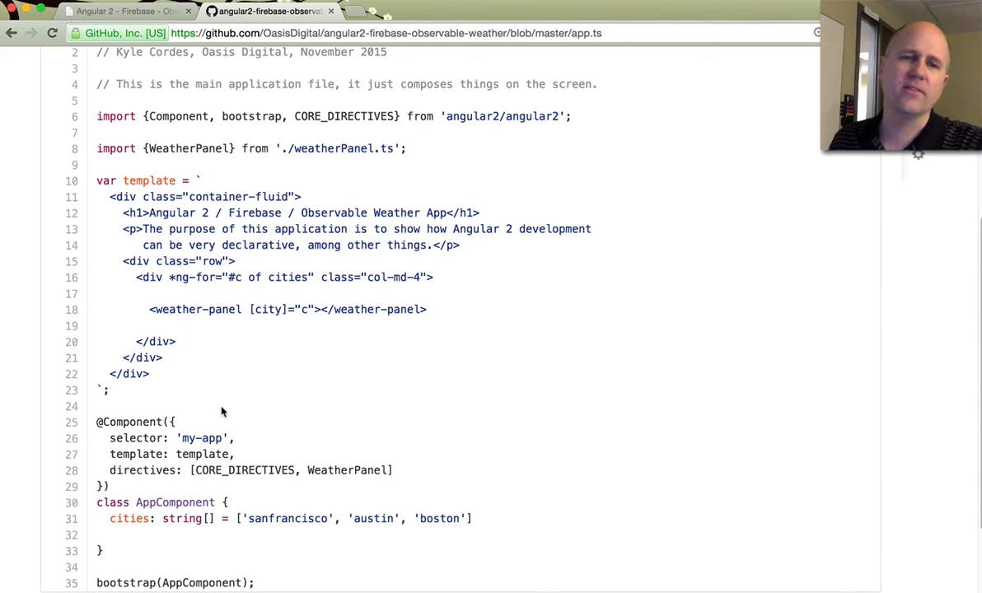
scroll(down, 3)
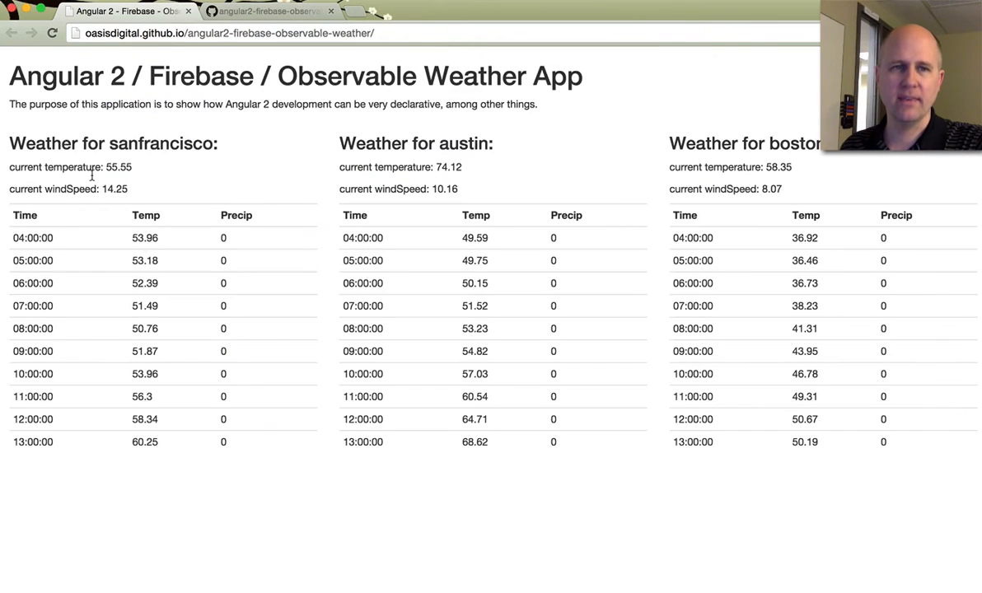
click(264, 11)
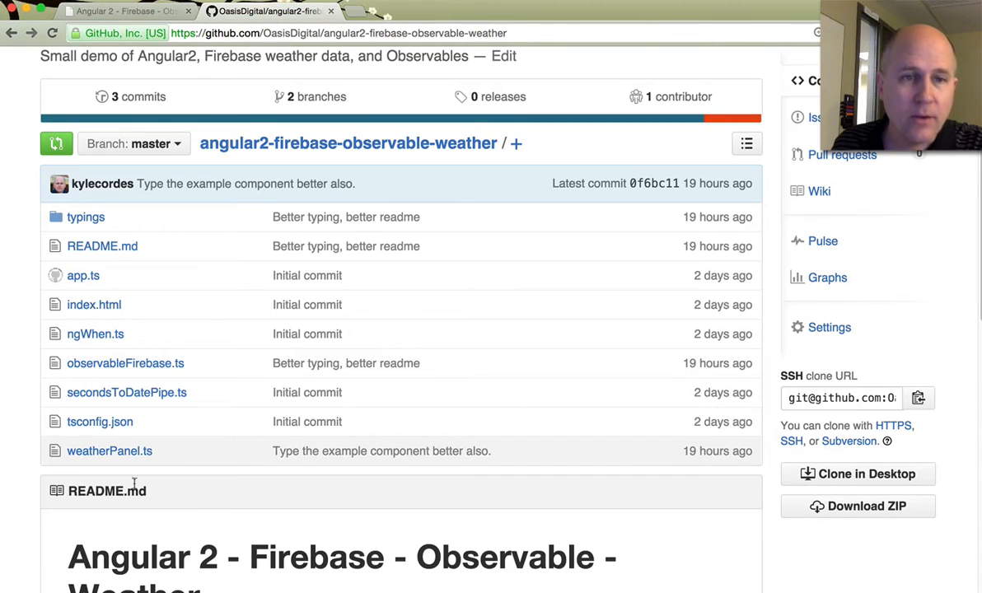
click(94, 304)
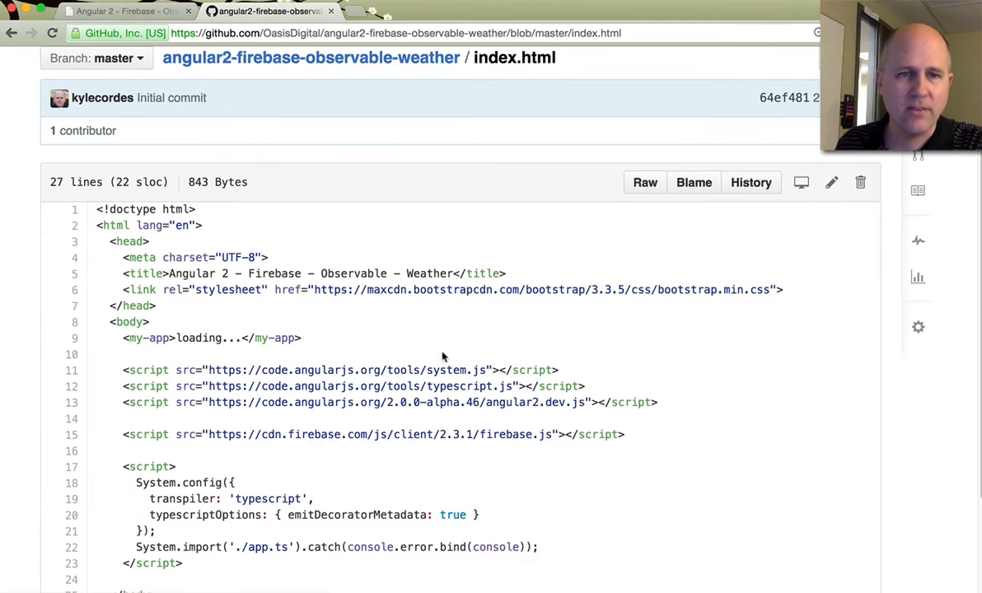
scroll(down, 3)
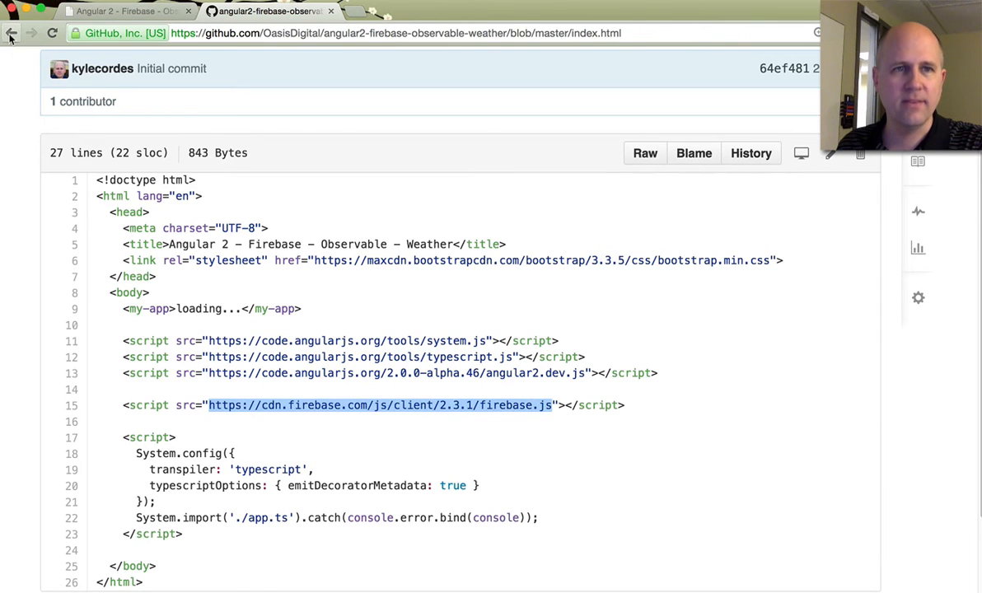
click(11, 33)
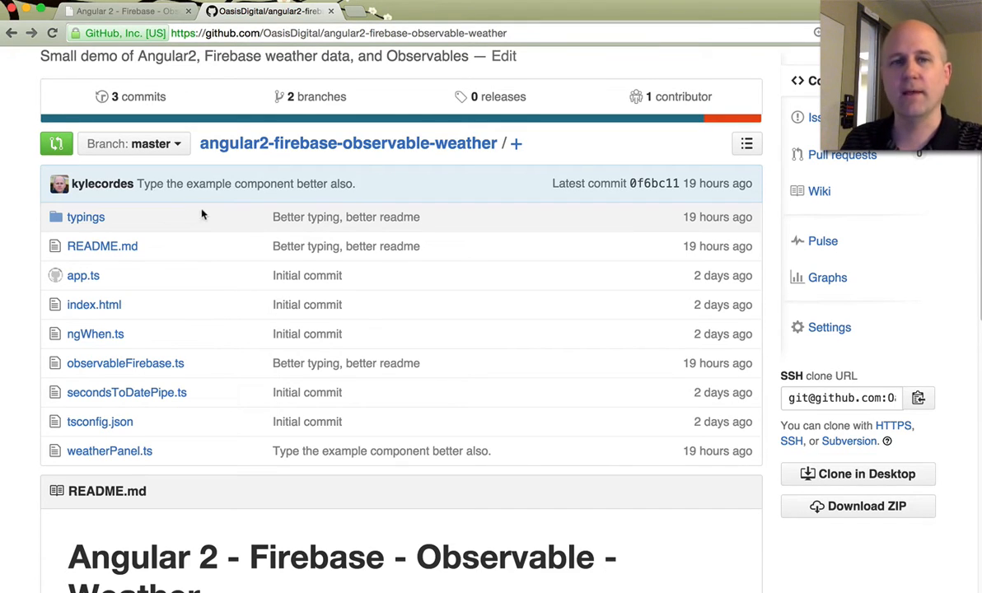
mouse_move(214, 215)
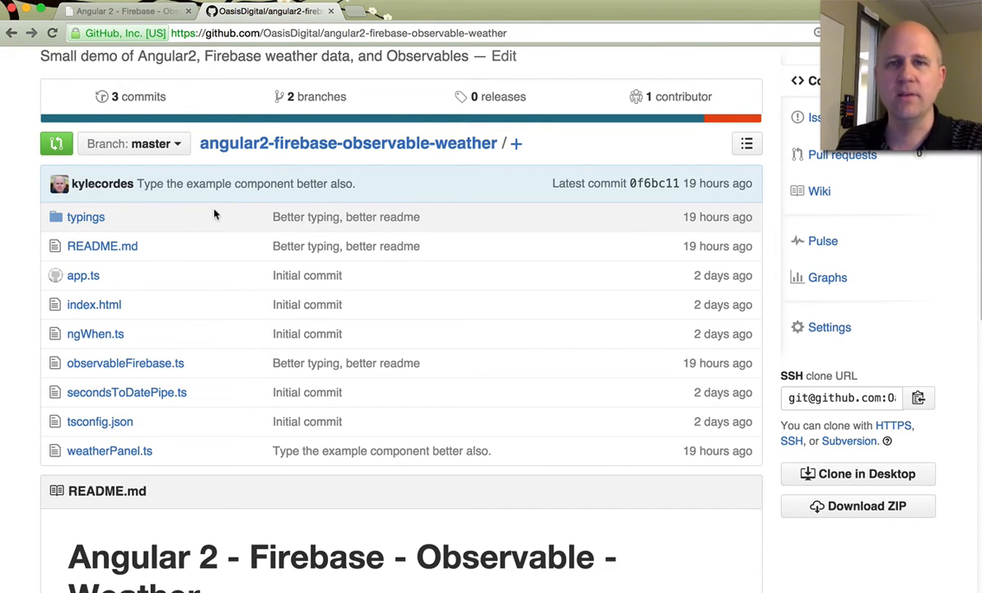
mouse_move(186, 239)
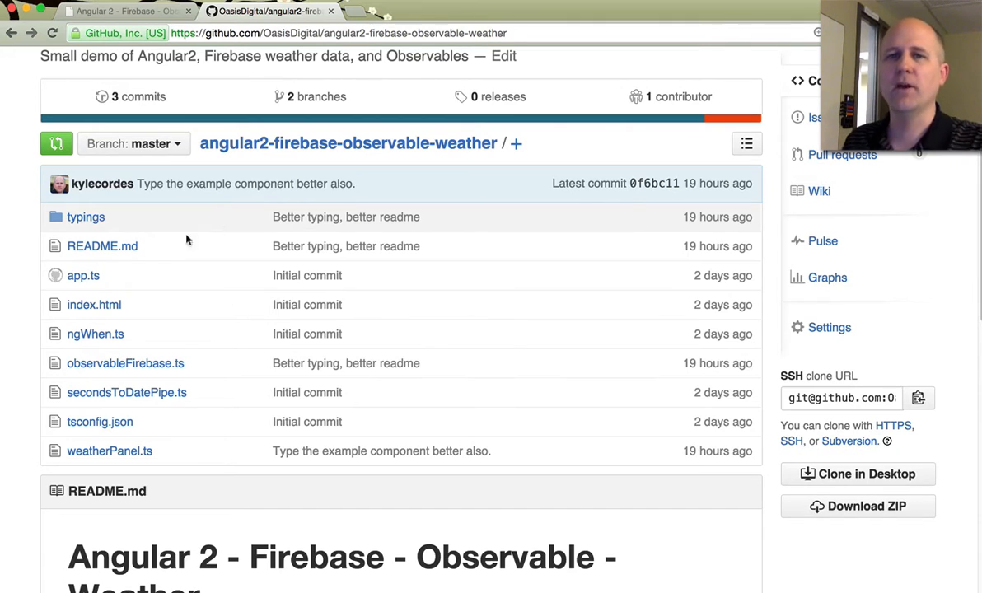
mouse_move(483, 264)
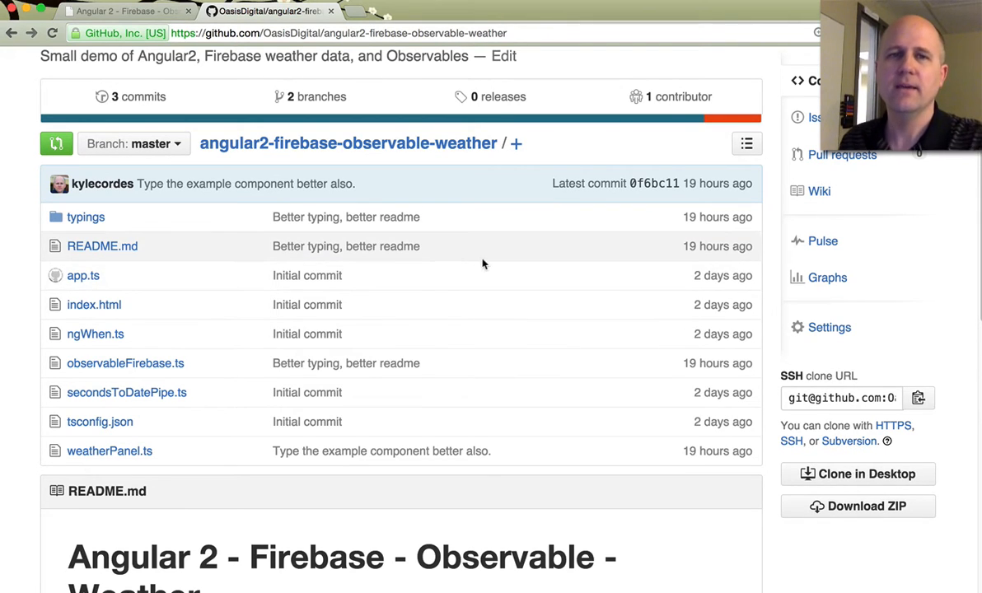
mouse_move(173, 220)
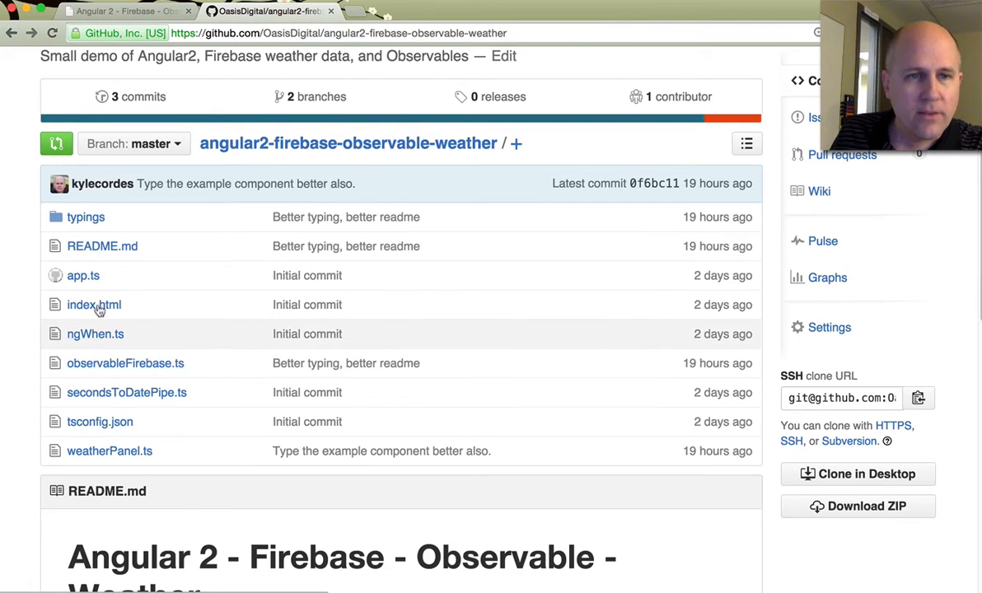
Open weatherPanel.ts and highlight its Observable and AsyncPipe imports
click(109, 450)
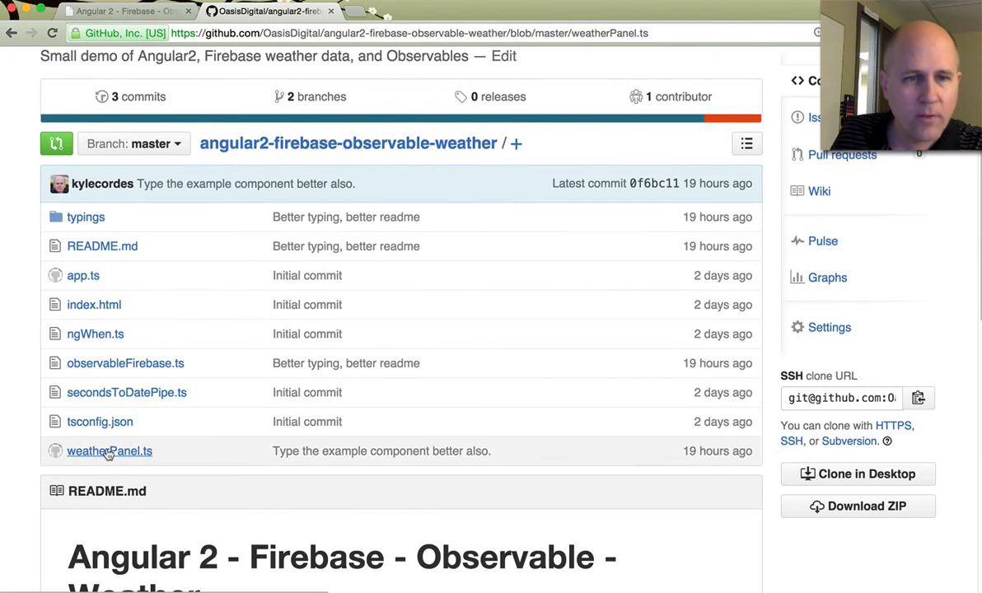
click(109, 451)
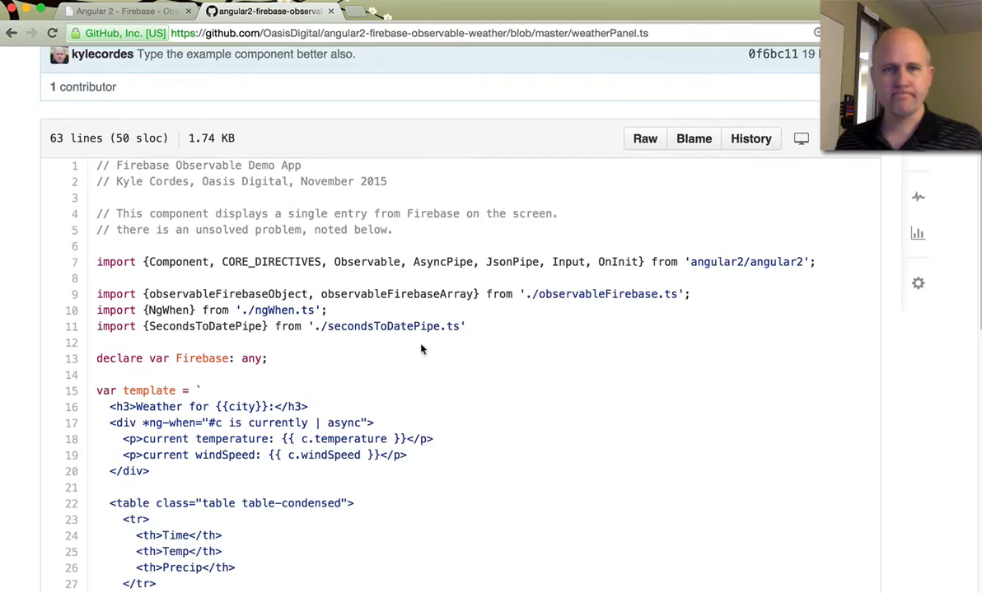
scroll(down, 3)
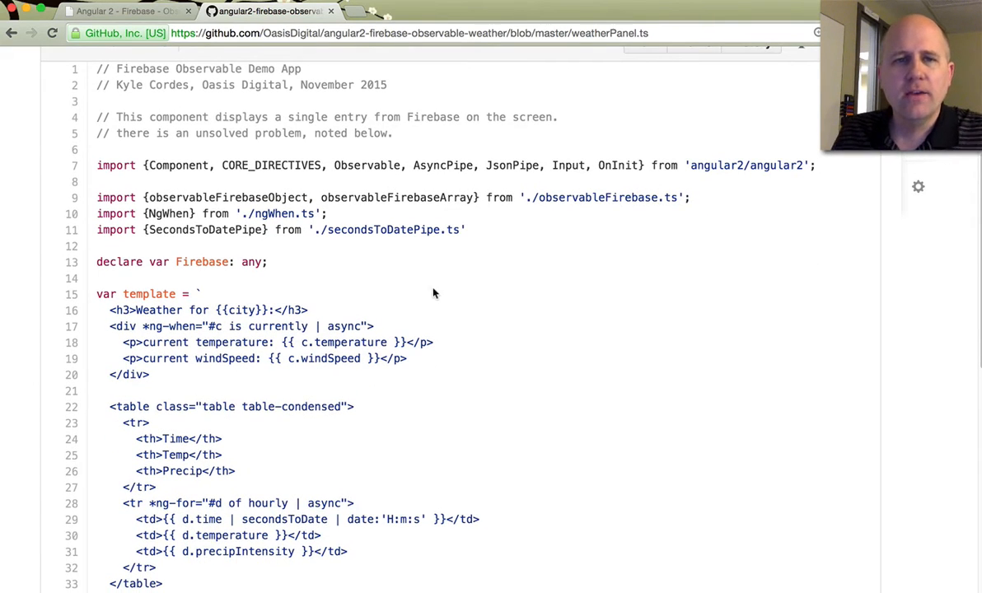
mouse_move(378, 241)
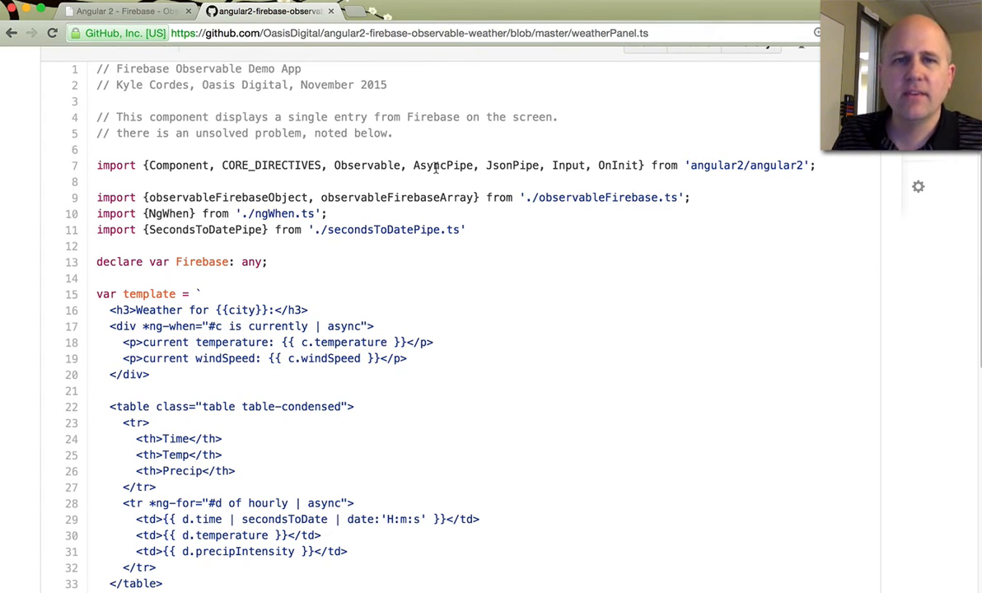
drag(333, 164, 474, 165)
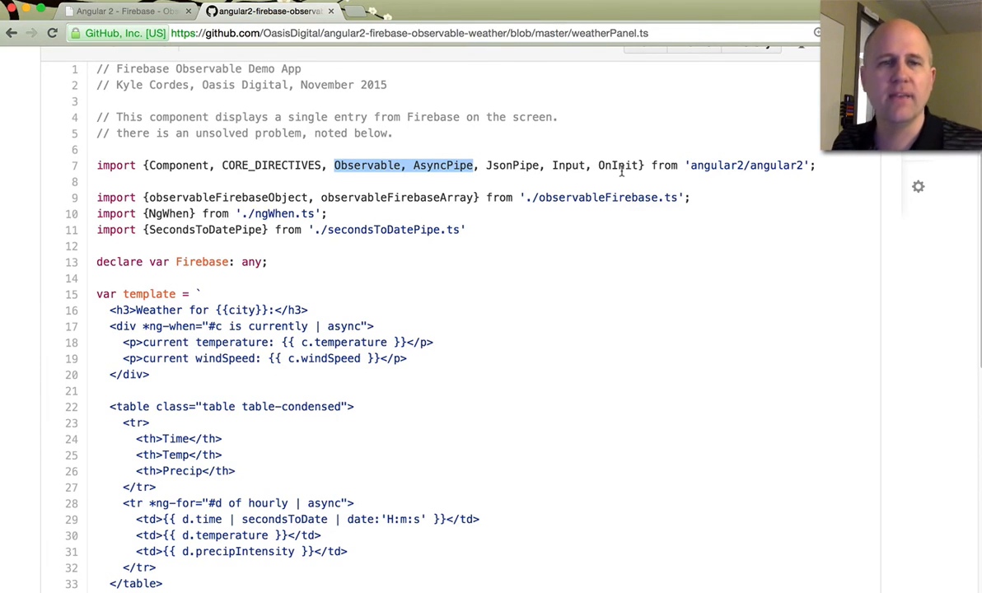
Highlight the ngWhen import path and scroll through the component template
scroll(down, 3)
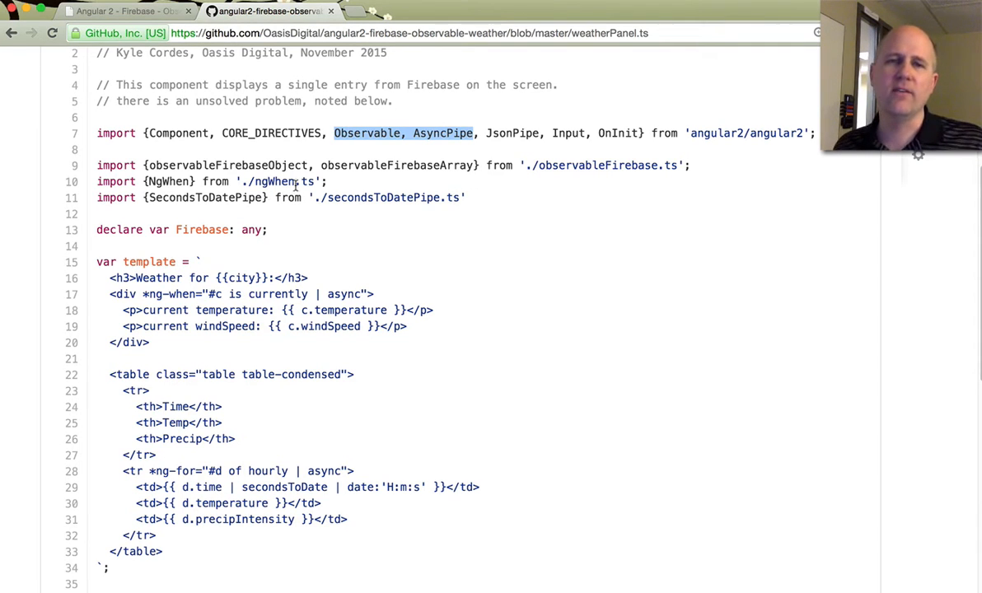
mouse_move(272, 165)
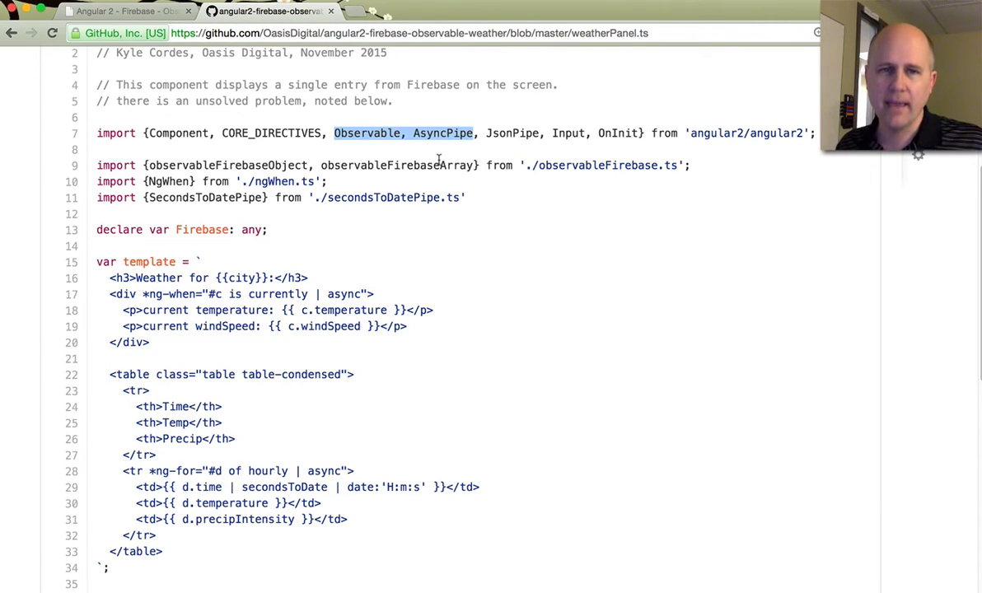
scroll(down, 3)
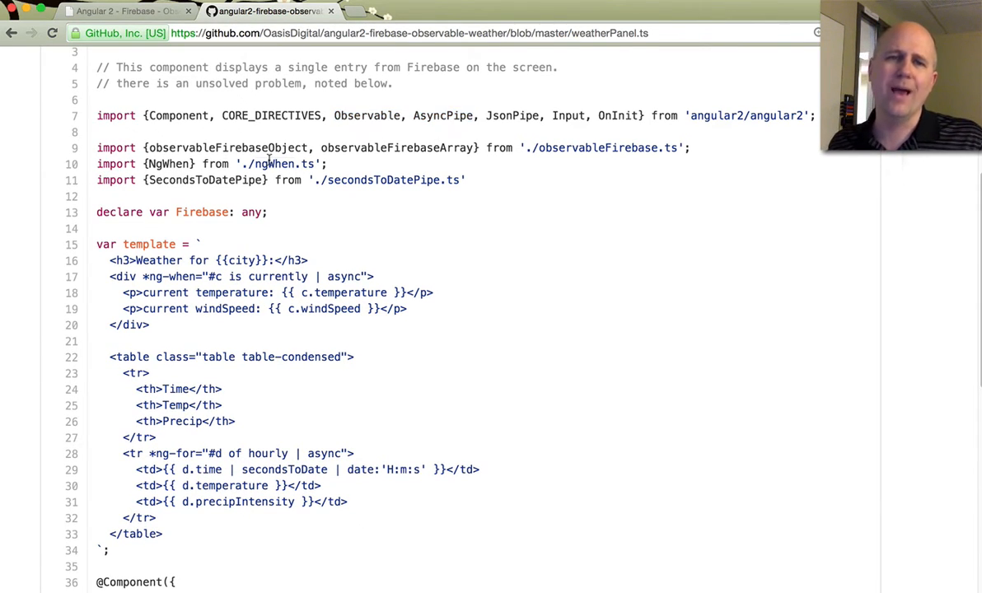
double_click(274, 163)
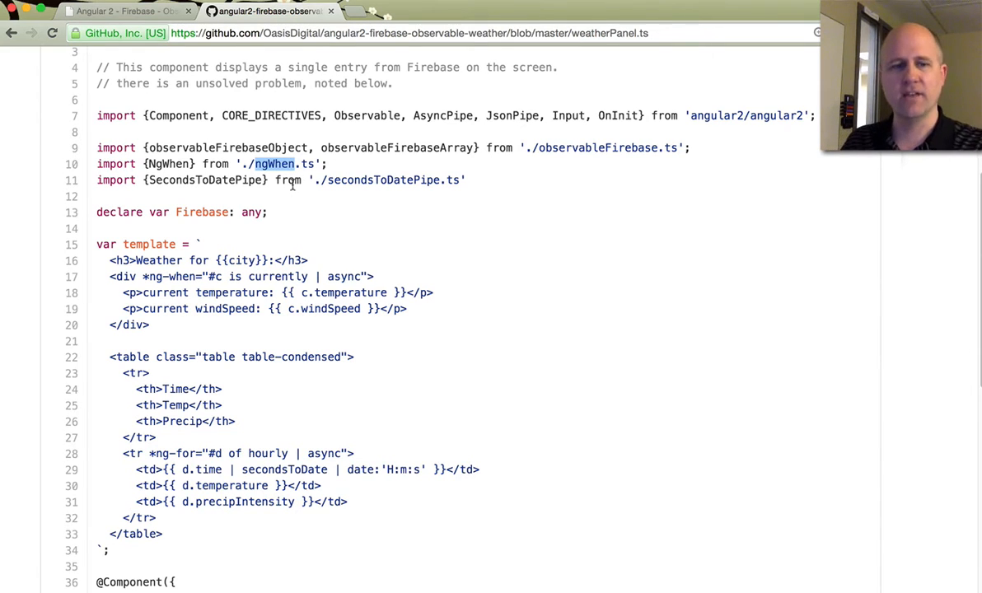
mouse_move(365, 167)
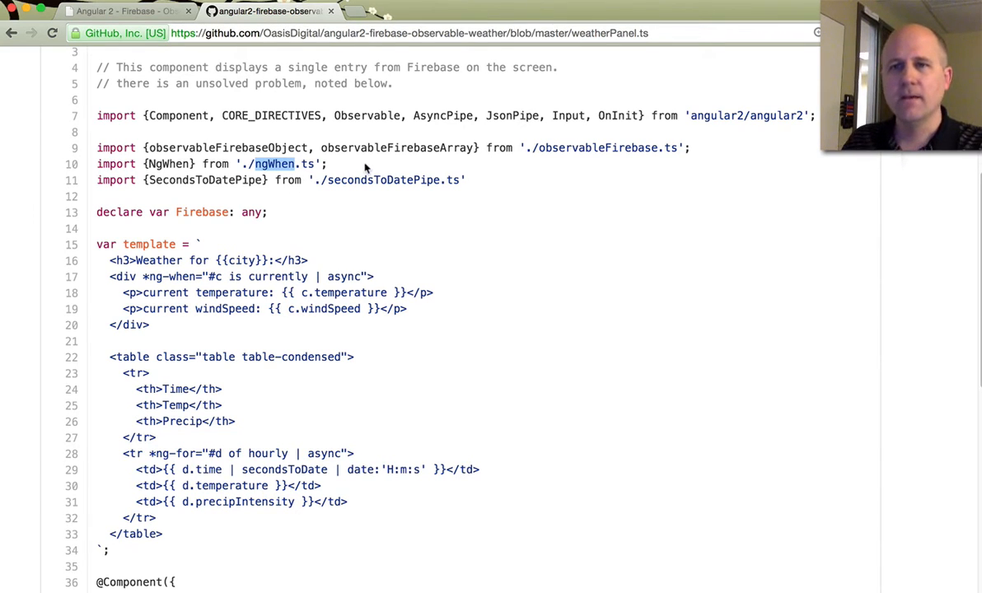
mouse_move(493, 92)
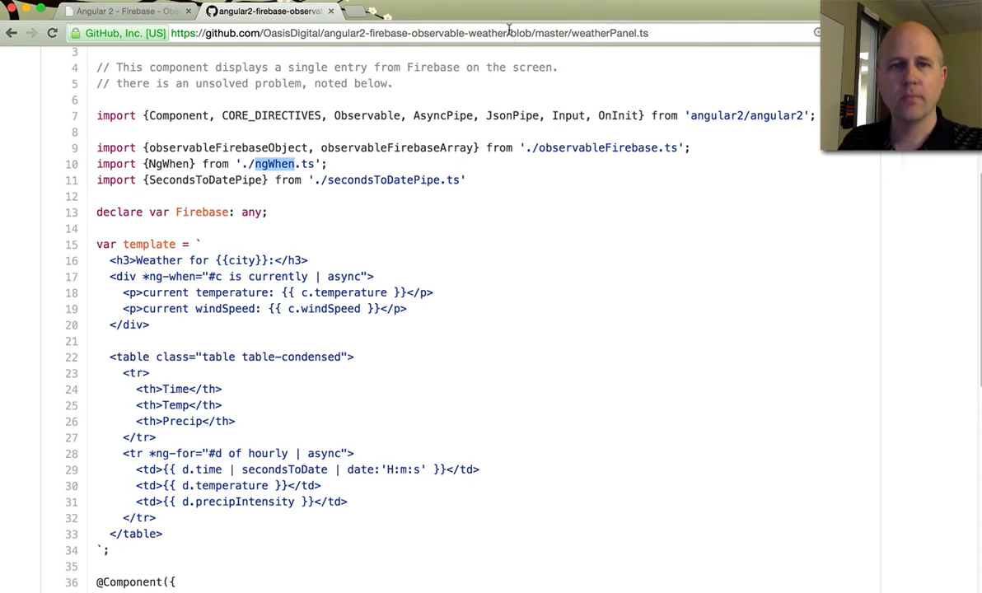
scroll(down, 3)
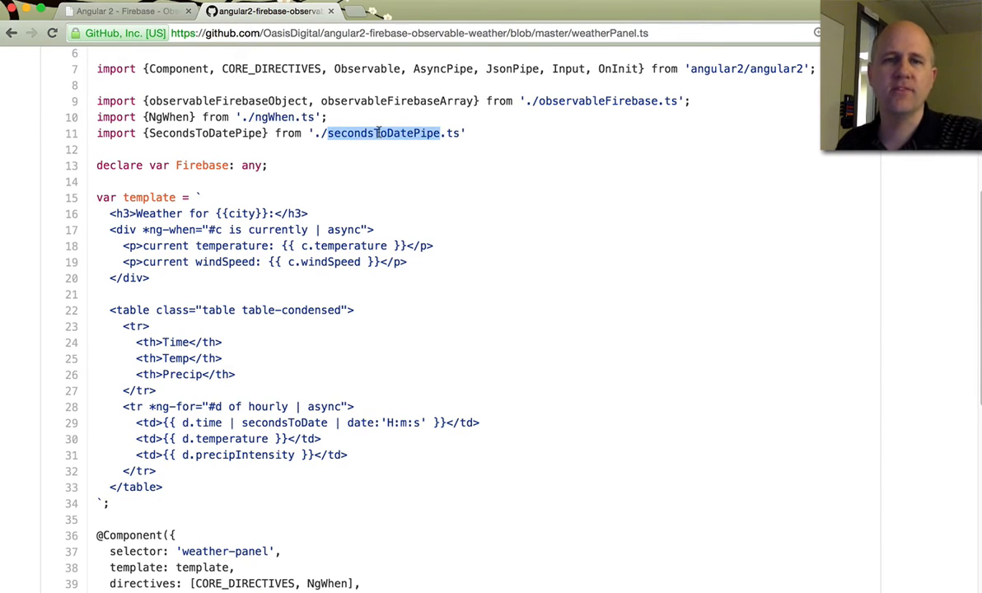
scroll(down, 3)
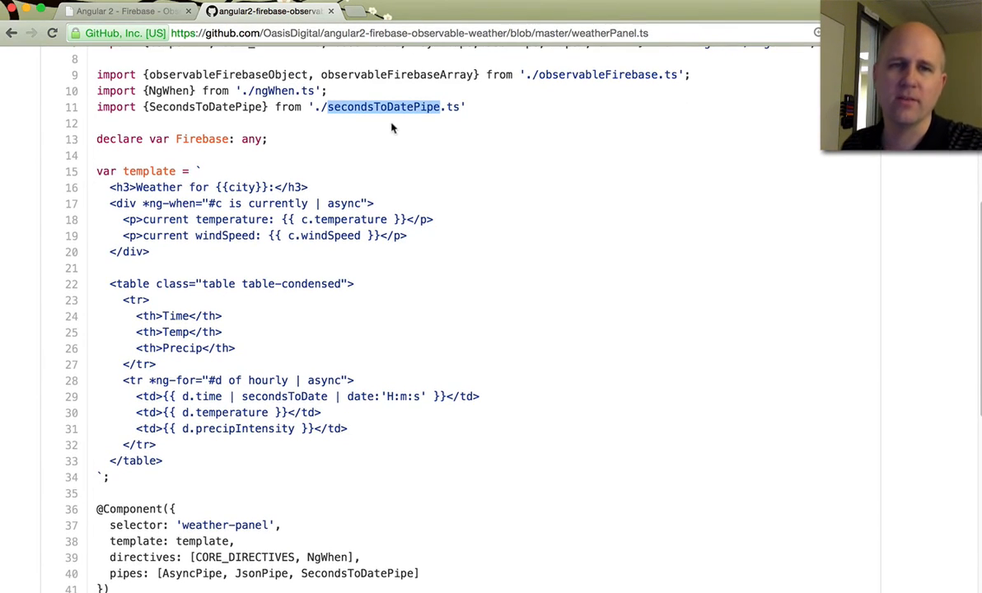
scroll(down, 3)
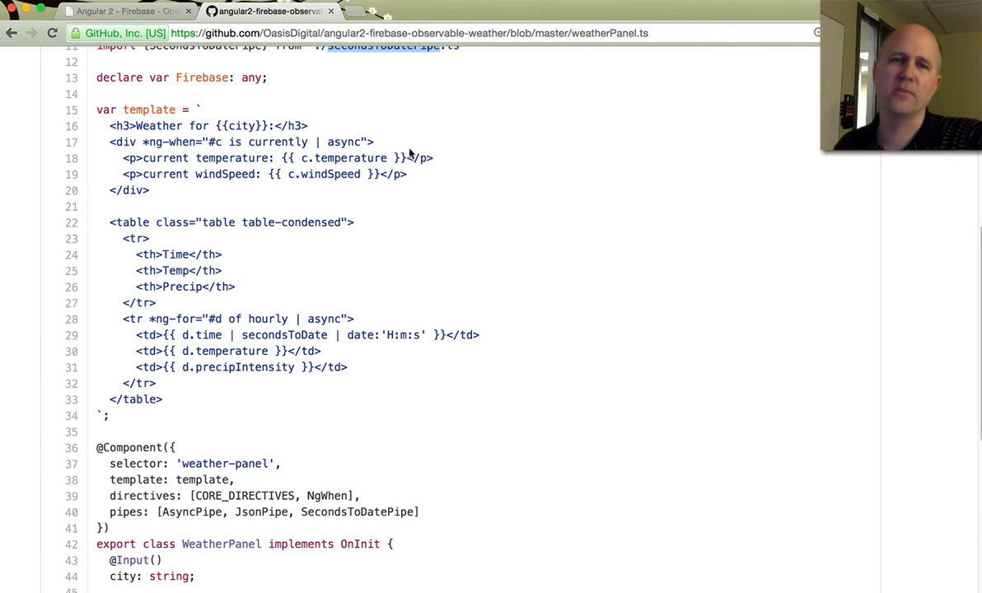
scroll(up, 3)
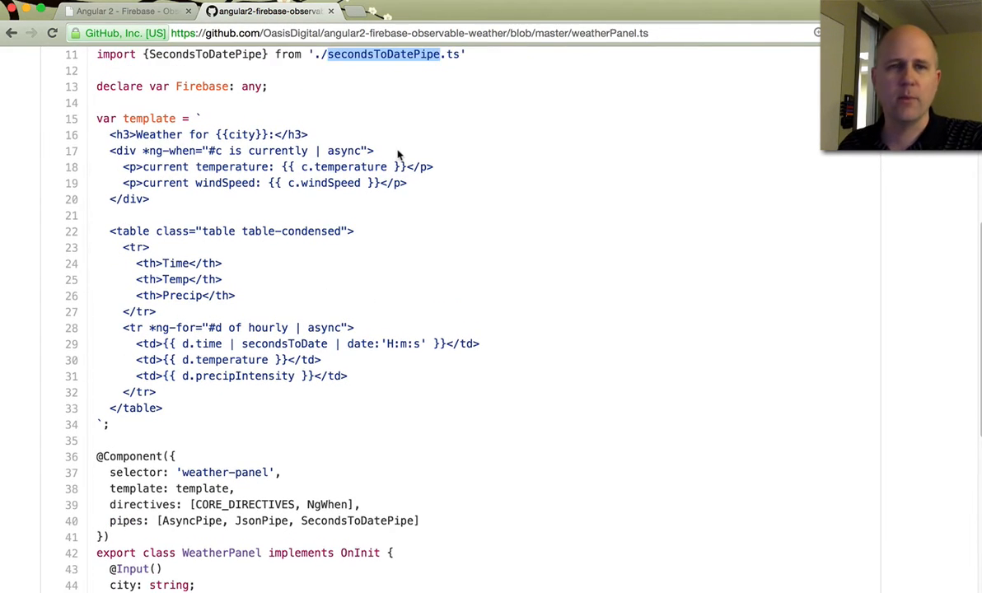
scroll(down, 3)
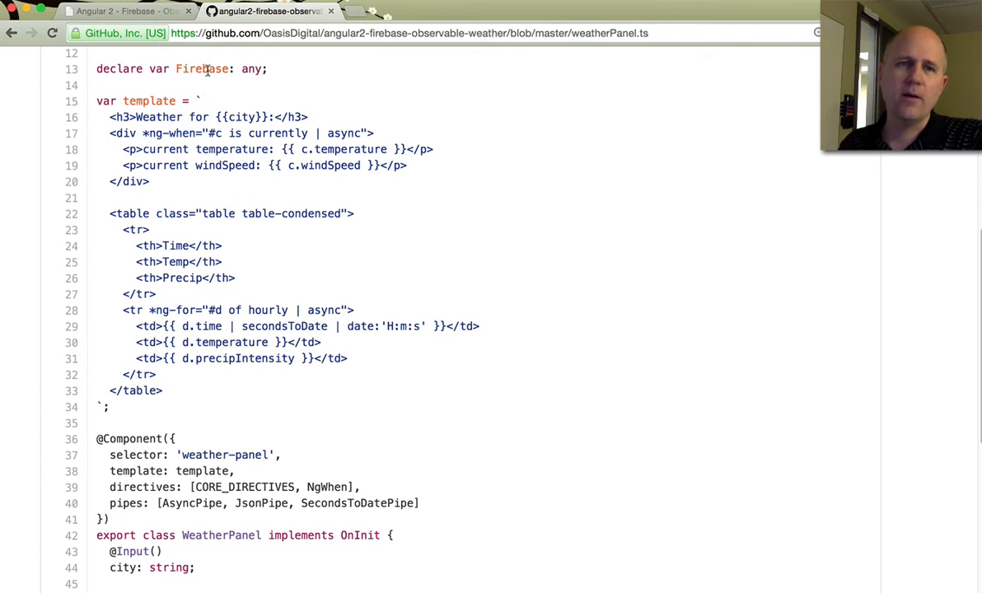
mouse_move(354, 93)
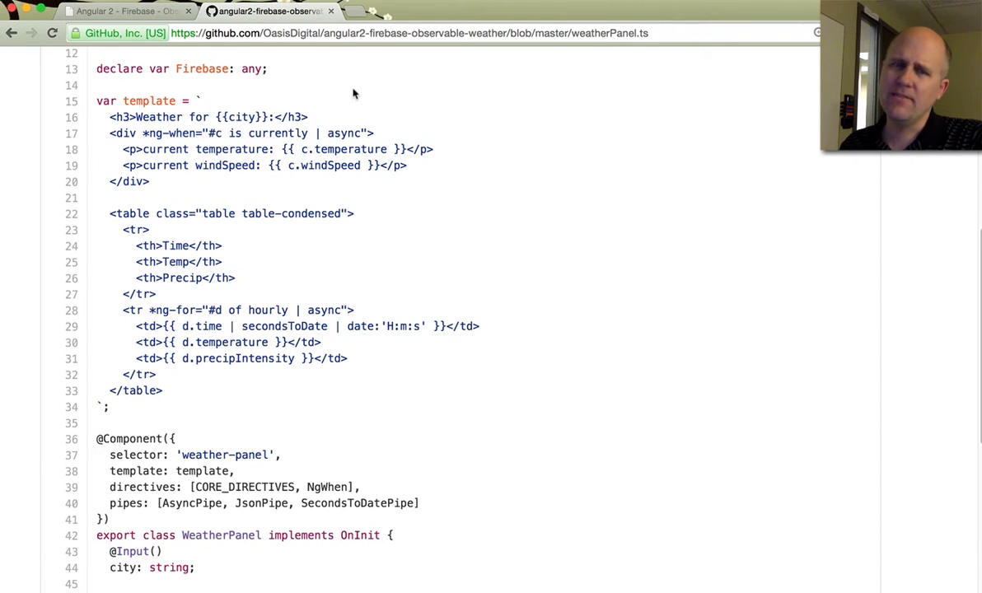
mouse_move(346, 93)
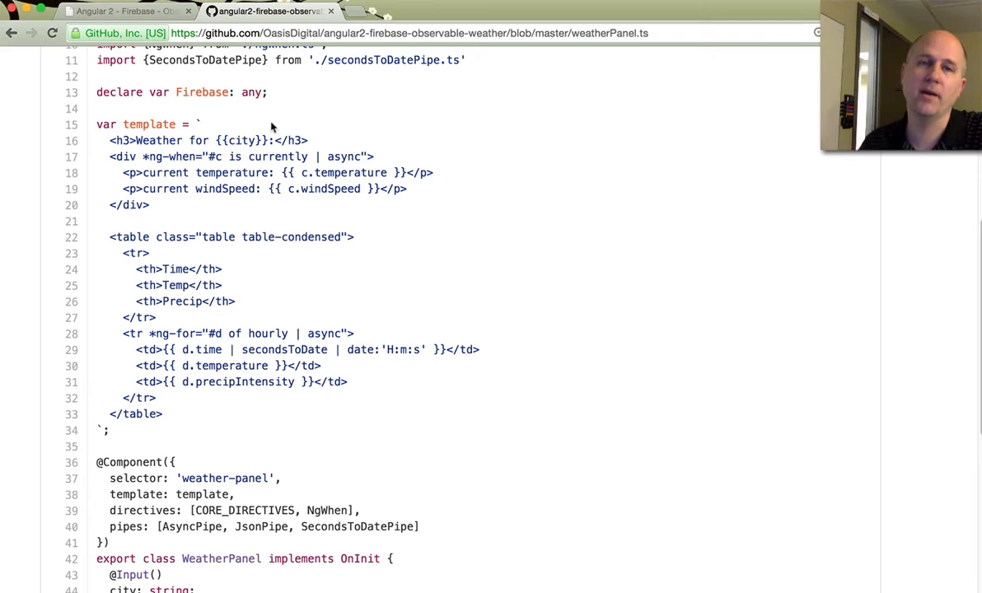
mouse_move(344, 112)
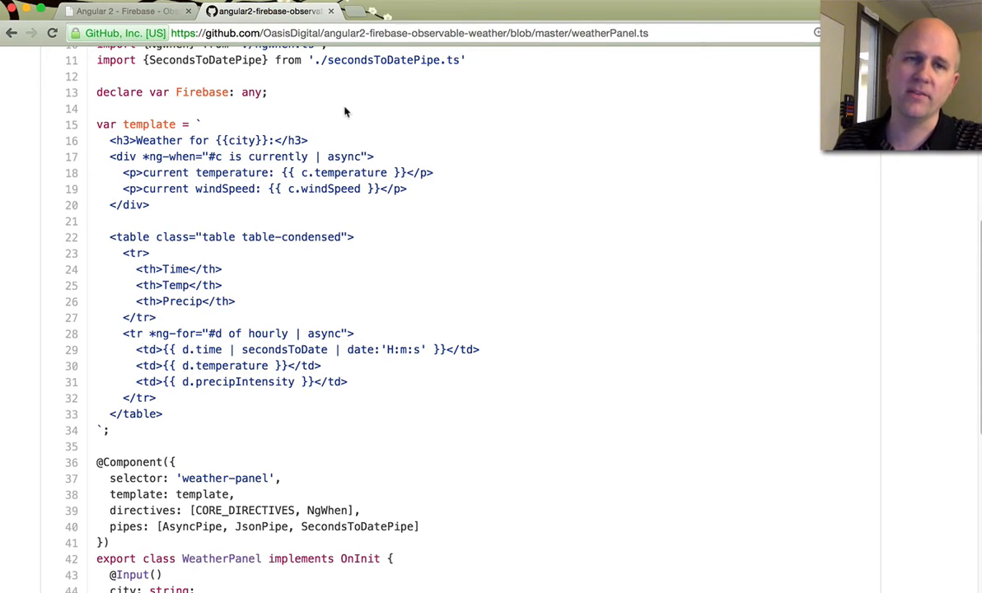
double_click(202, 92)
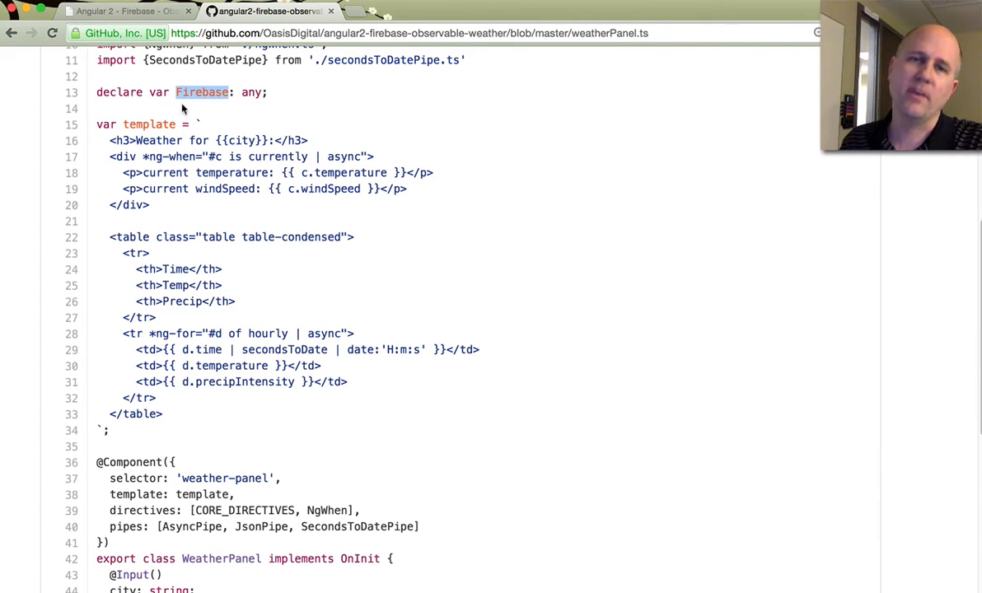
mouse_move(150, 113)
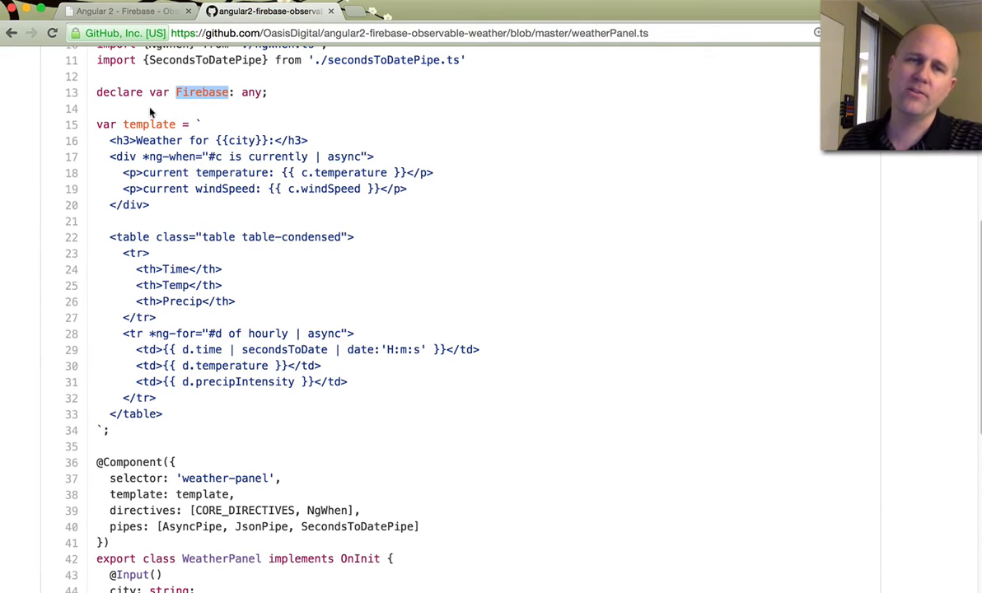
mouse_move(352, 169)
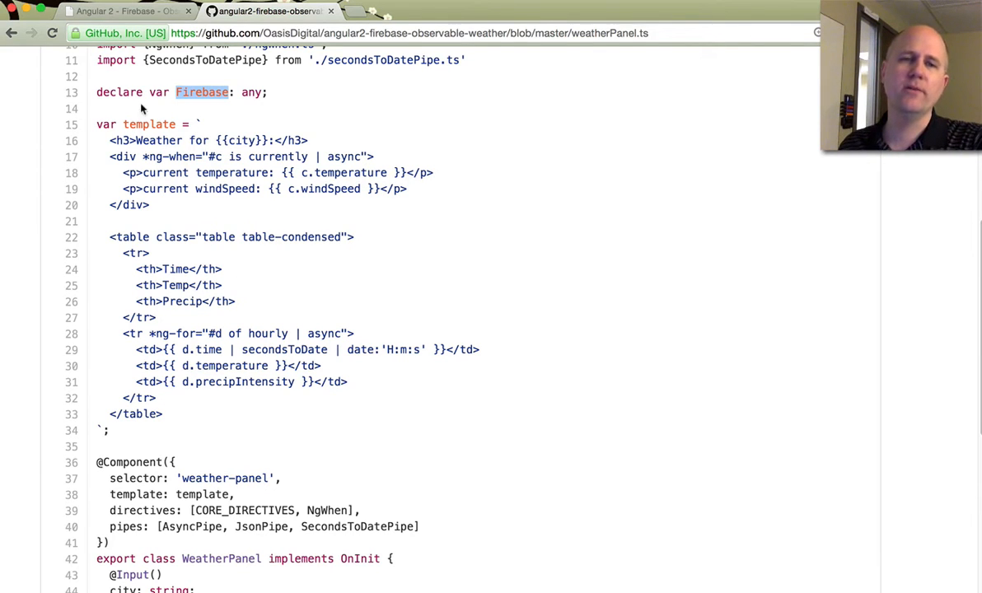
mouse_move(98, 161)
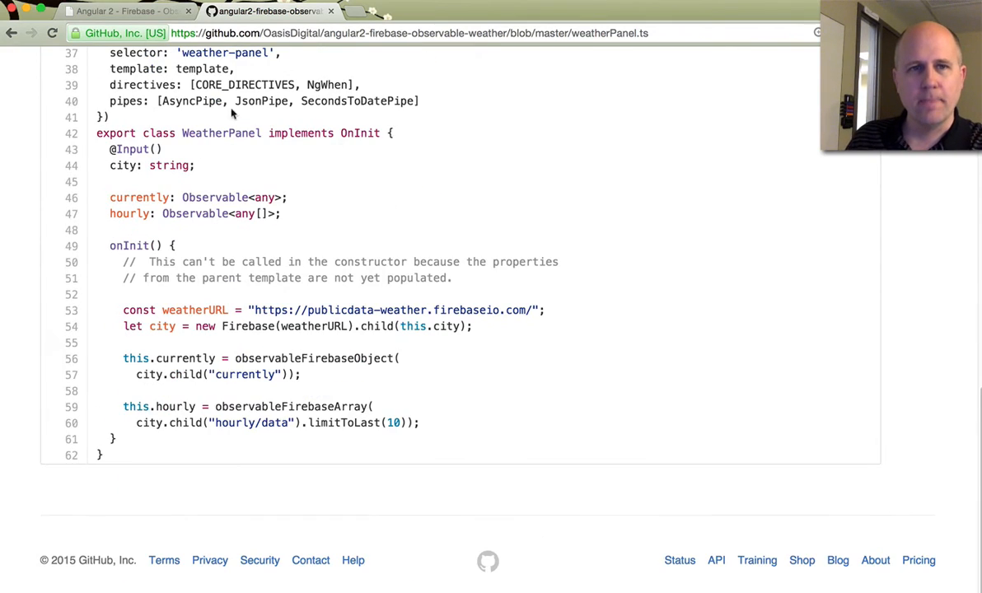
Glance at the live three-city weather demo, then return to the GitHub code
click(123, 11)
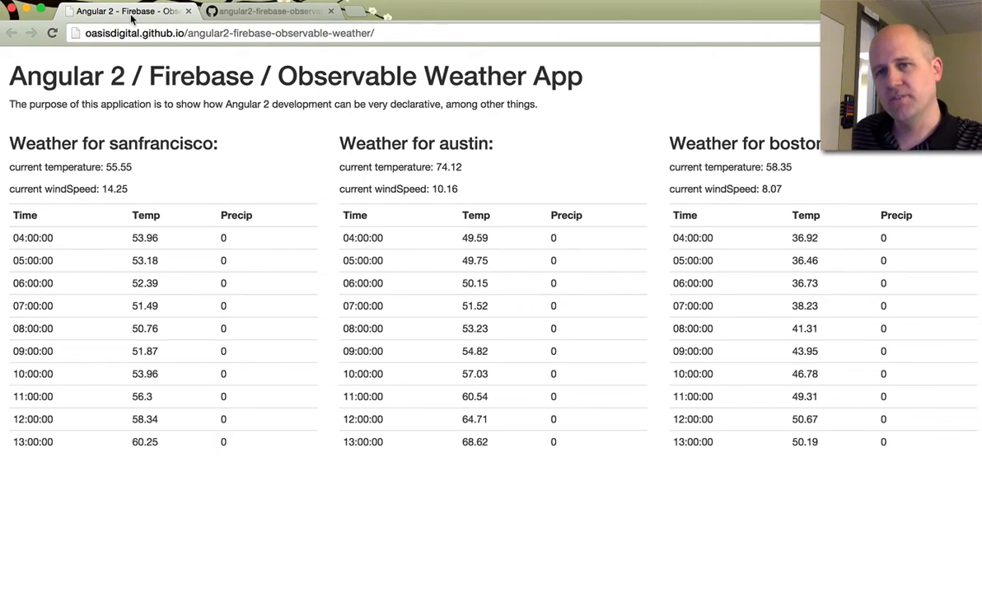
mouse_move(166, 285)
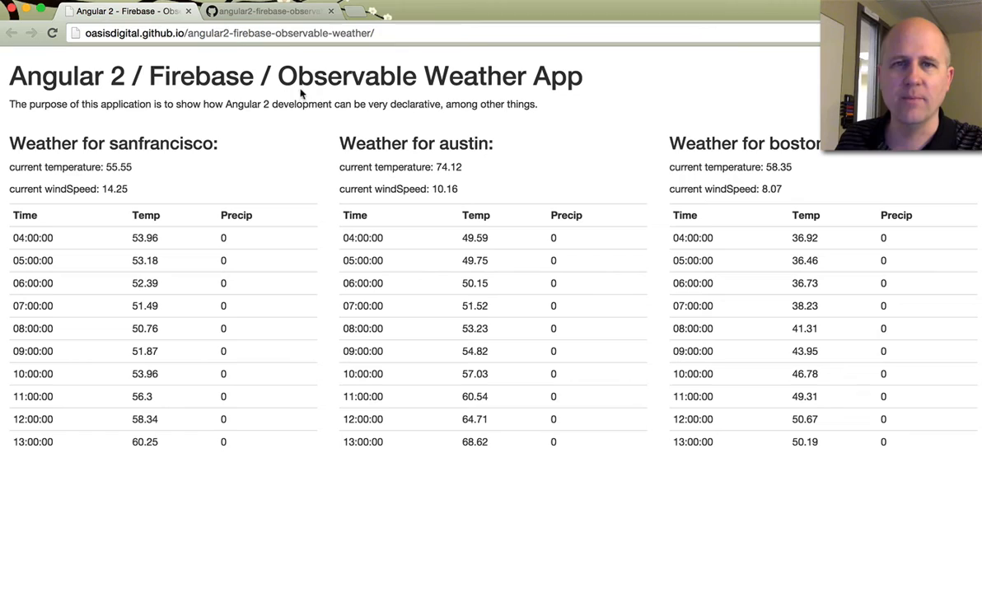
click(263, 11)
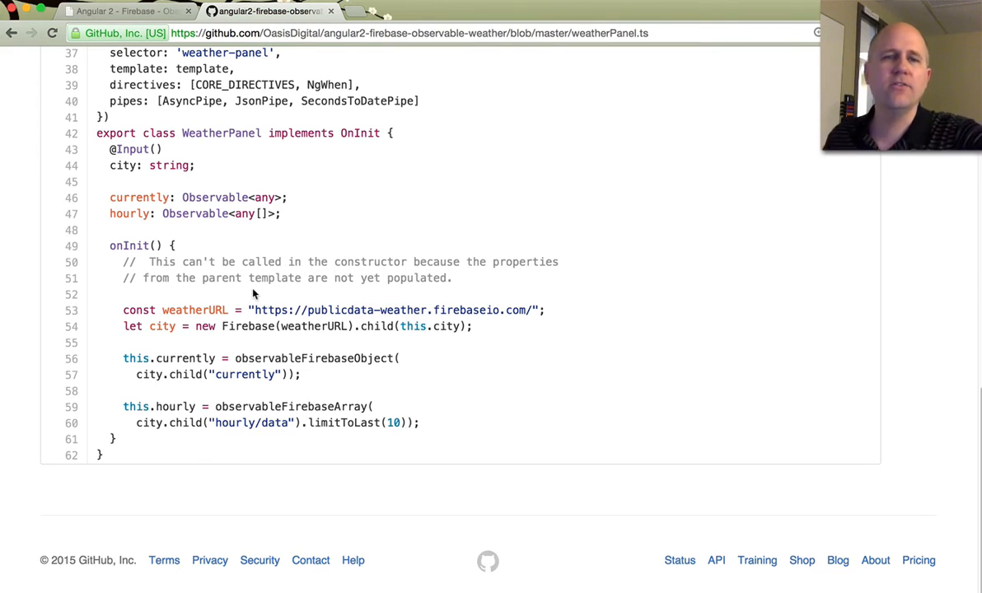
mouse_move(173, 233)
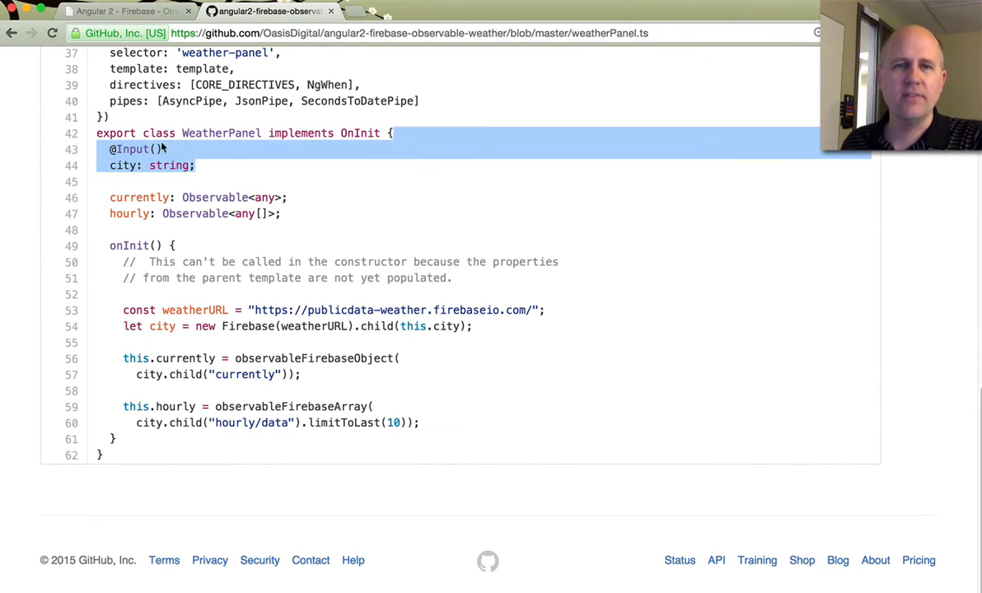
mouse_move(281, 160)
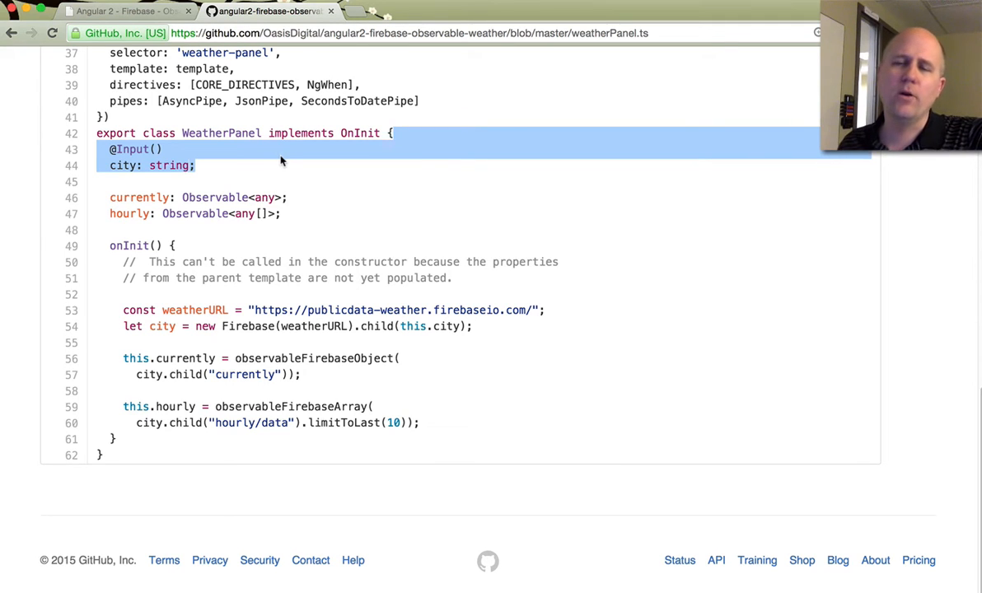
mouse_move(264, 169)
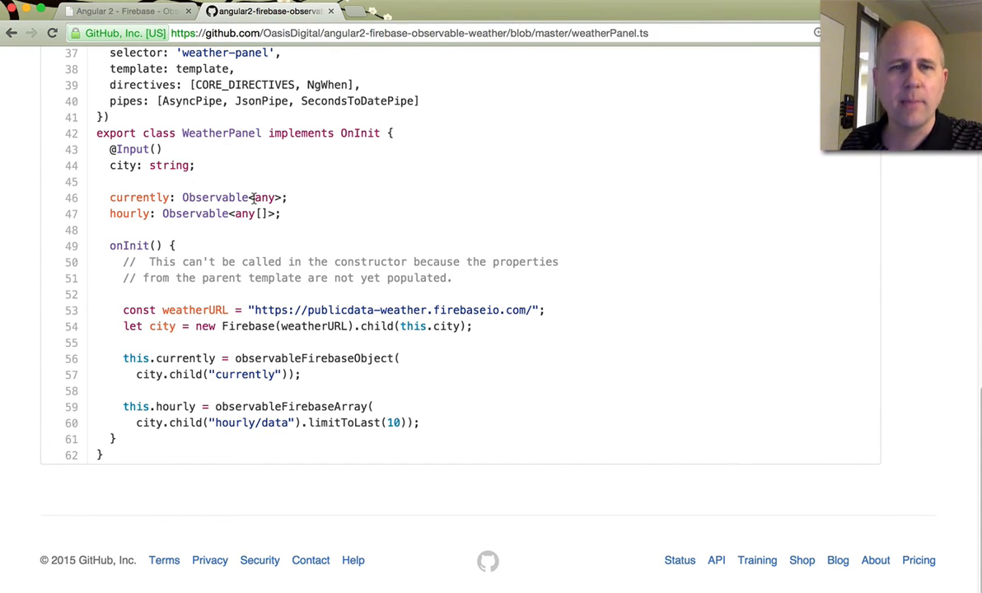
double_click(244, 213)
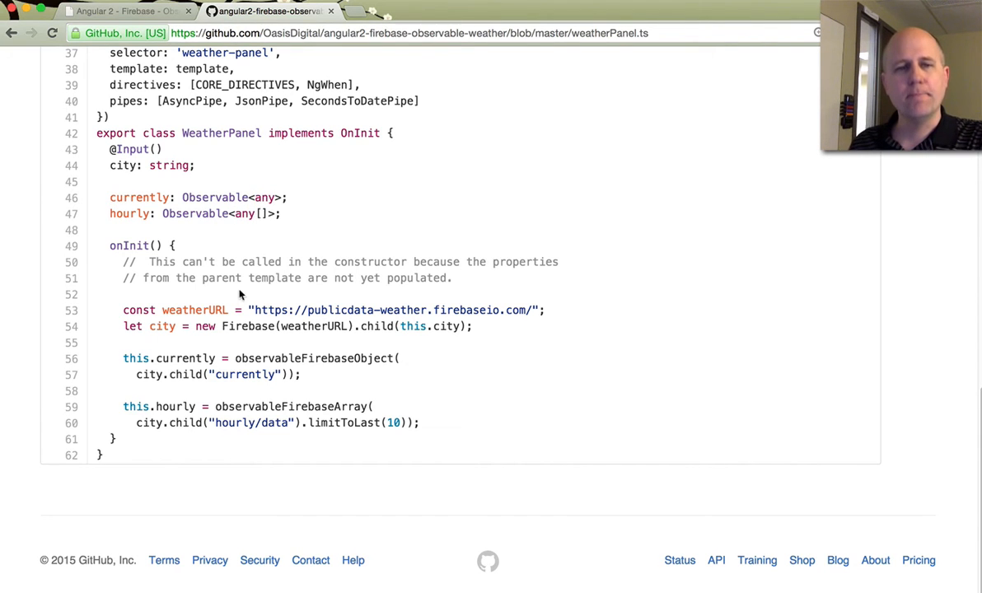
triple_click(329, 309)
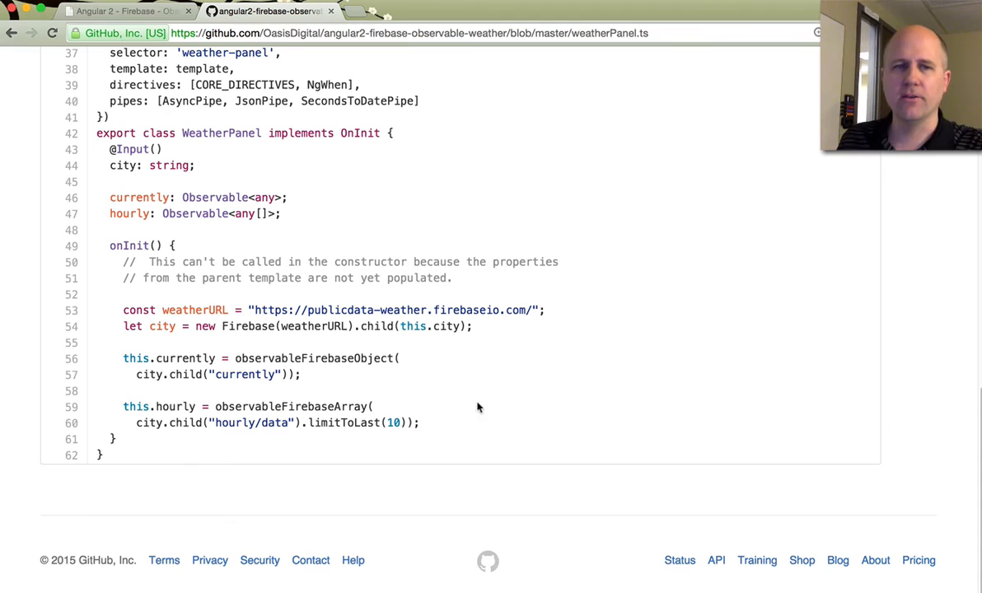
mouse_move(134, 188)
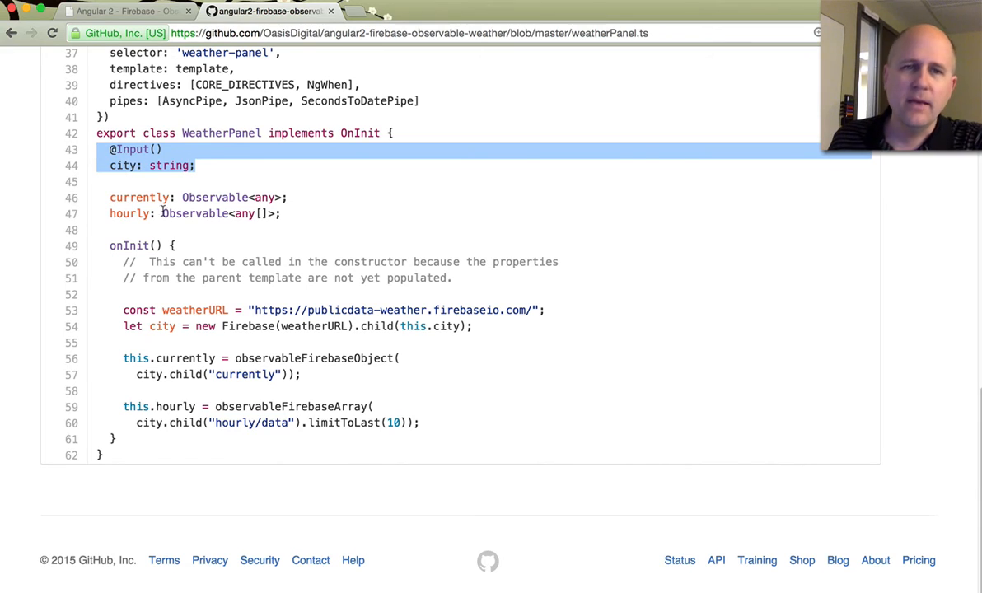
double_click(128, 245)
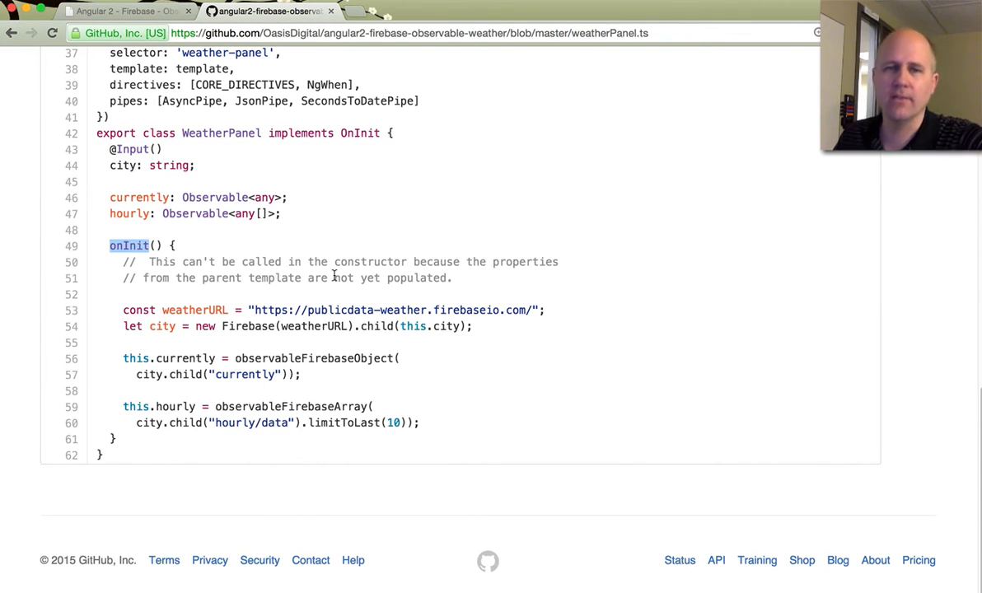
mouse_move(369, 298)
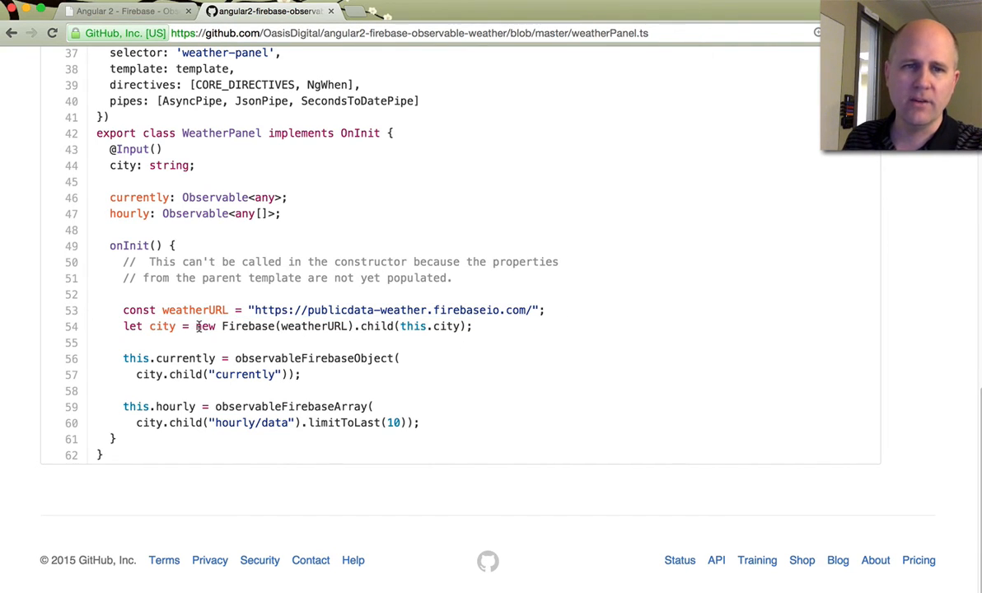
drag(195, 326, 354, 326)
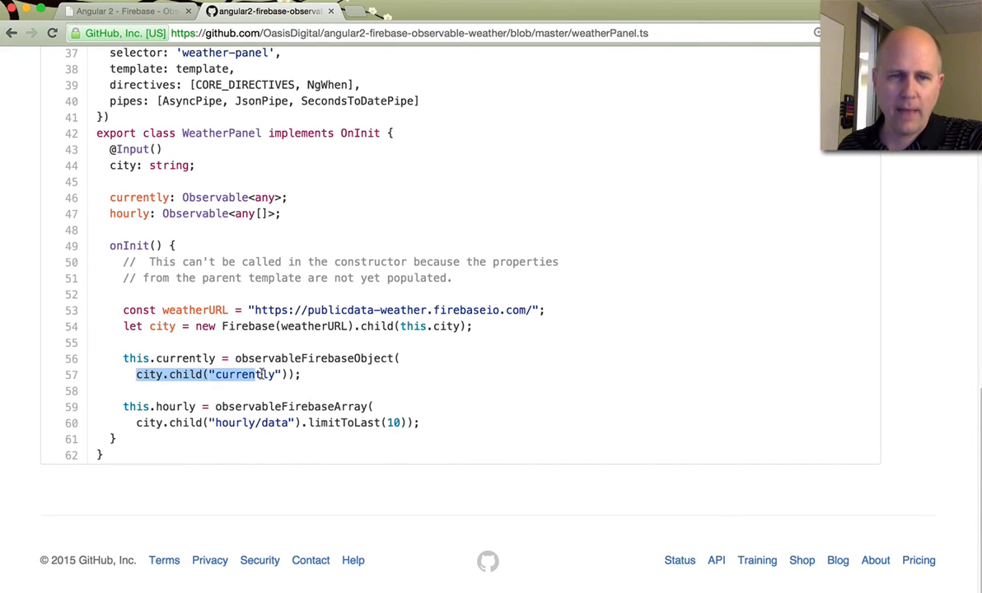
double_click(239, 374)
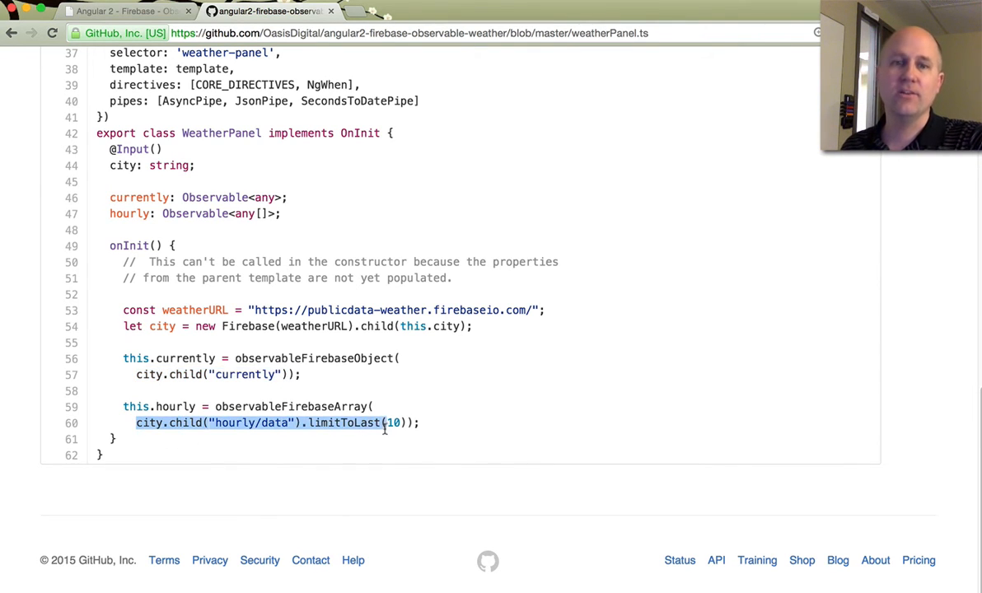
double_click(343, 422)
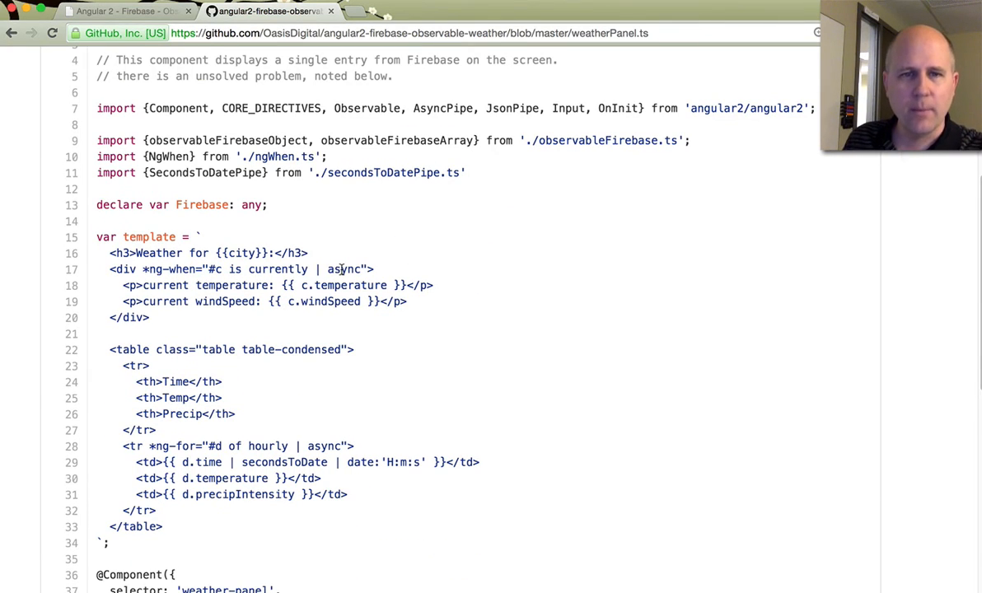
Highlight the async pipes in the template bindings, including hourly | async
double_click(344, 269)
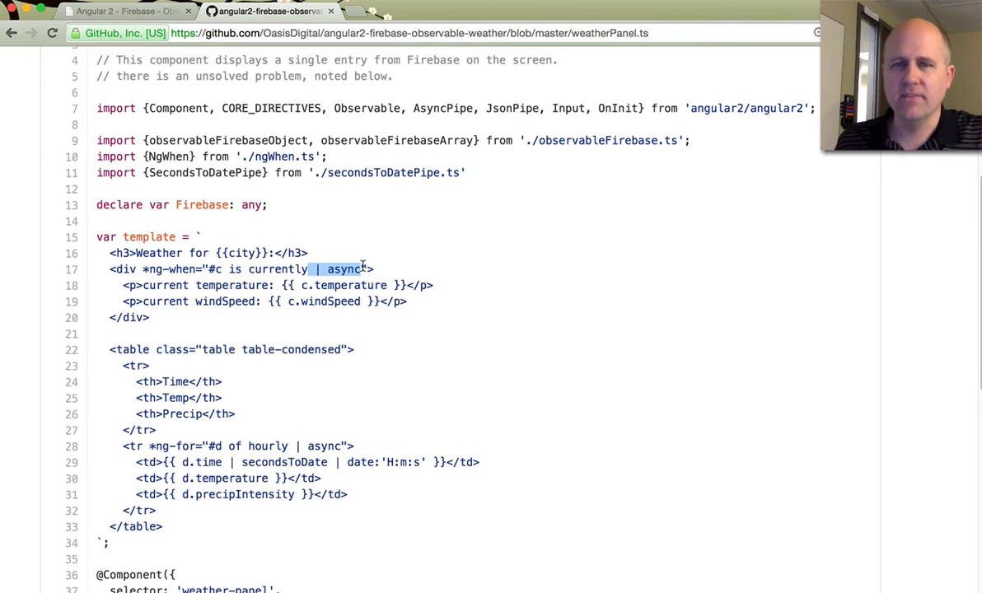
mouse_move(387, 276)
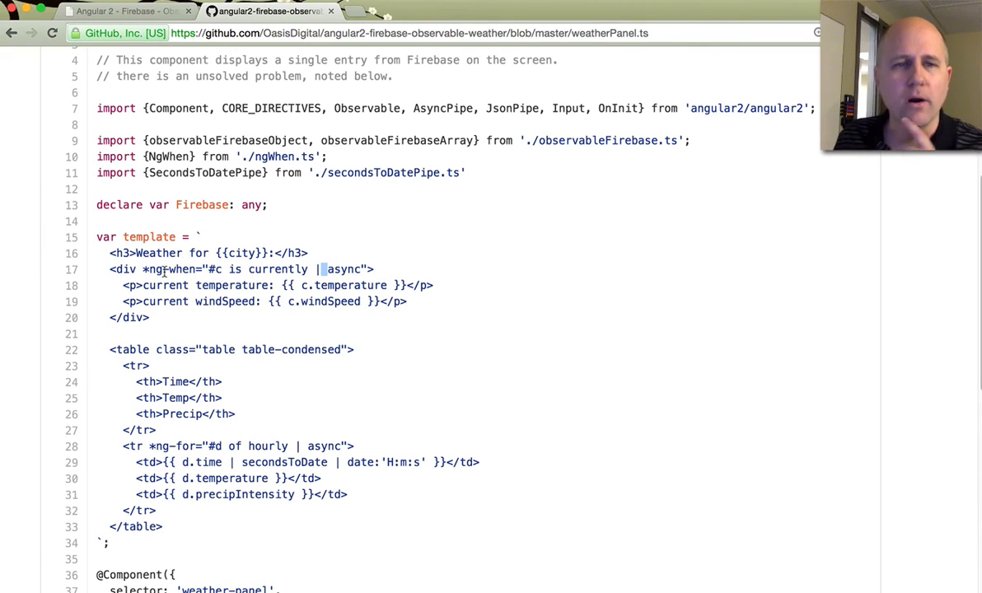
double_click(170, 270)
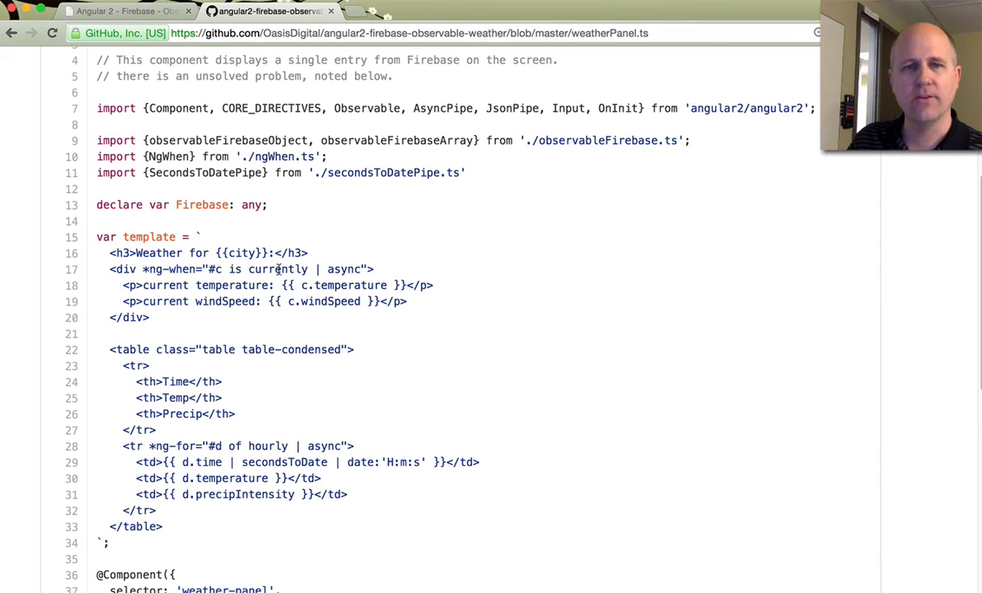
double_click(278, 269)
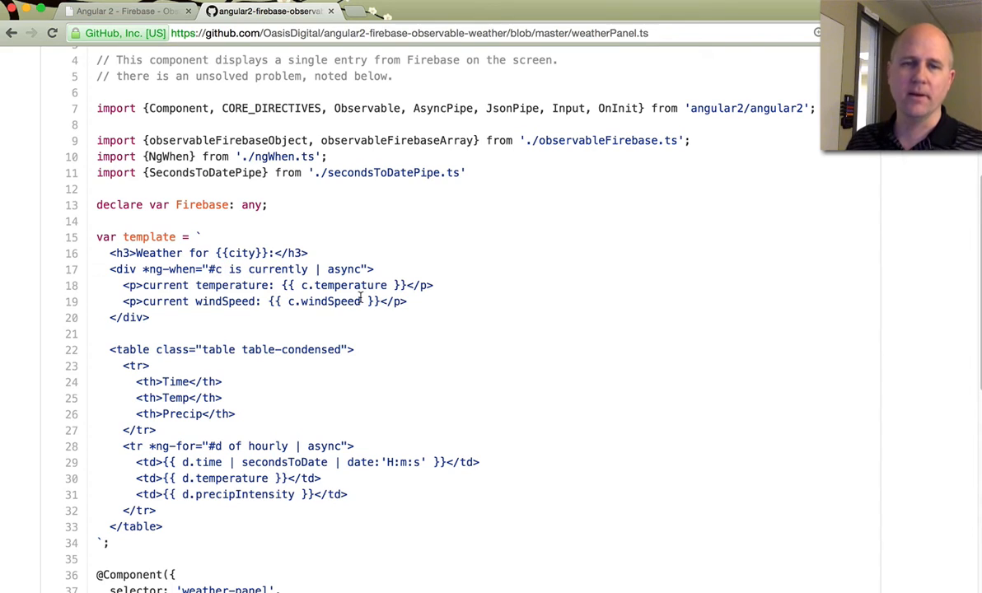
mouse_move(354, 446)
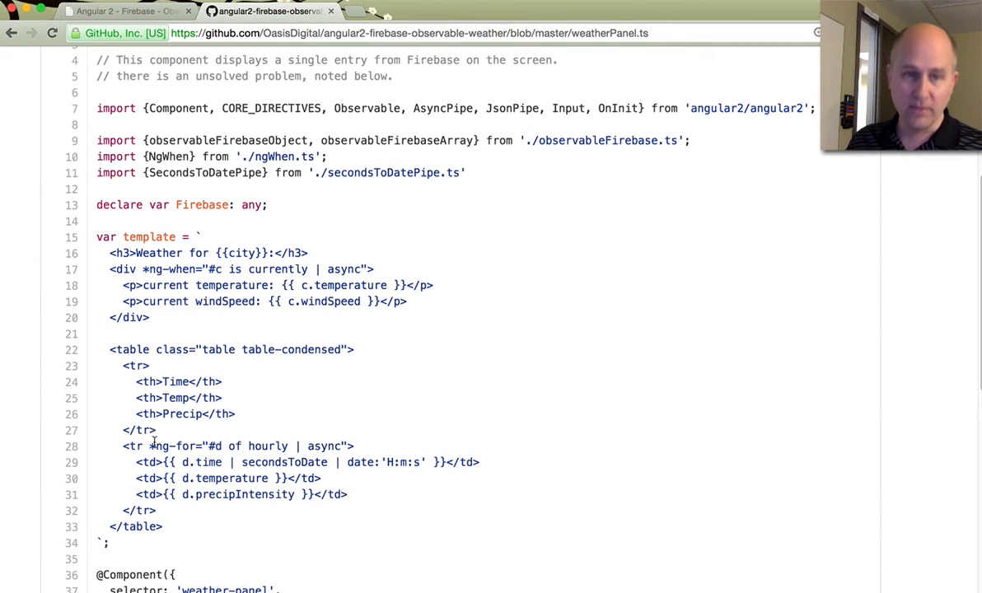
double_click(131, 445)
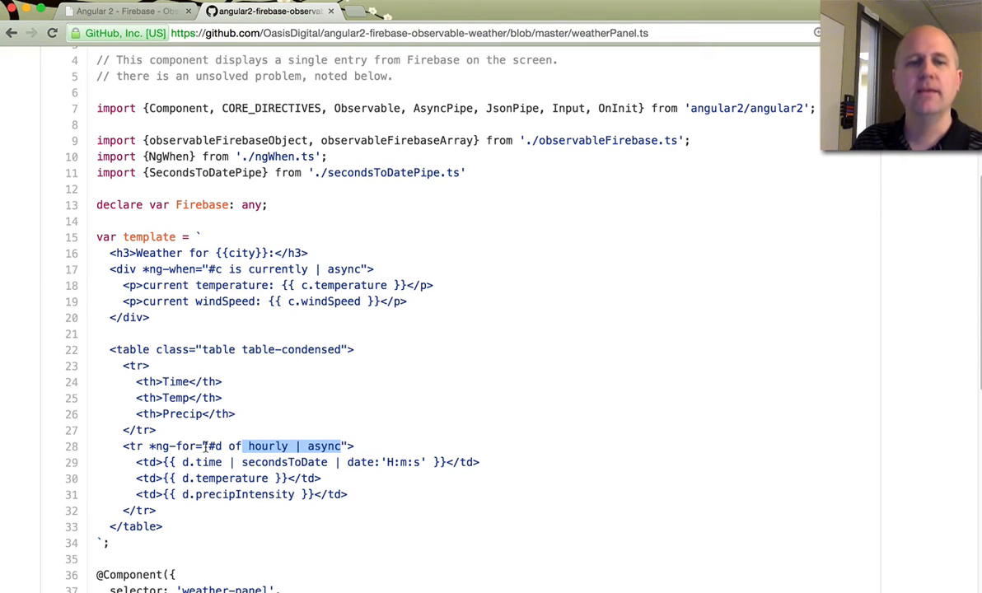
mouse_move(279, 518)
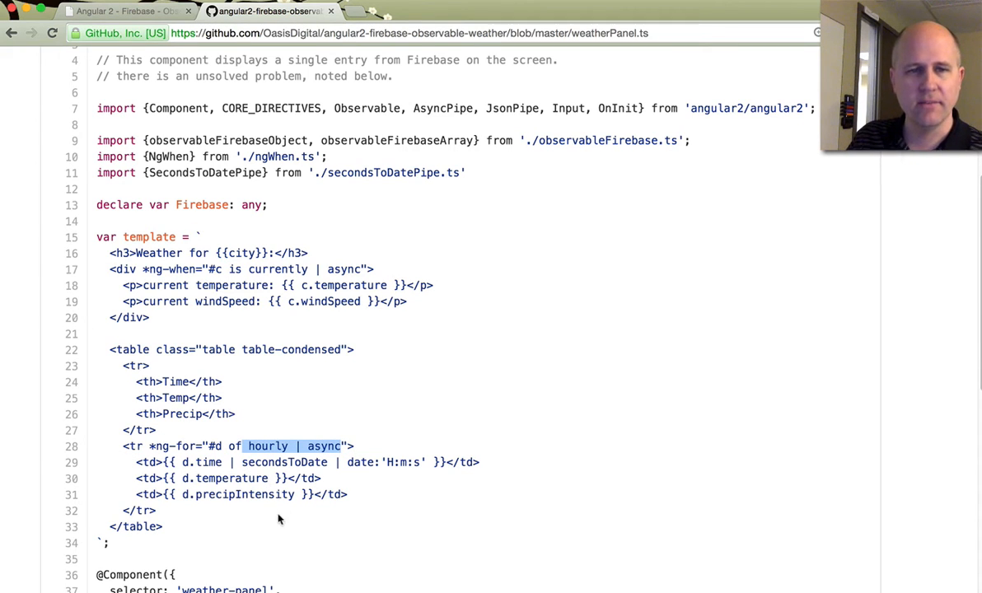
Scroll through the weatherPanel.ts class code, highlighting a term along the way
scroll(down, 3)
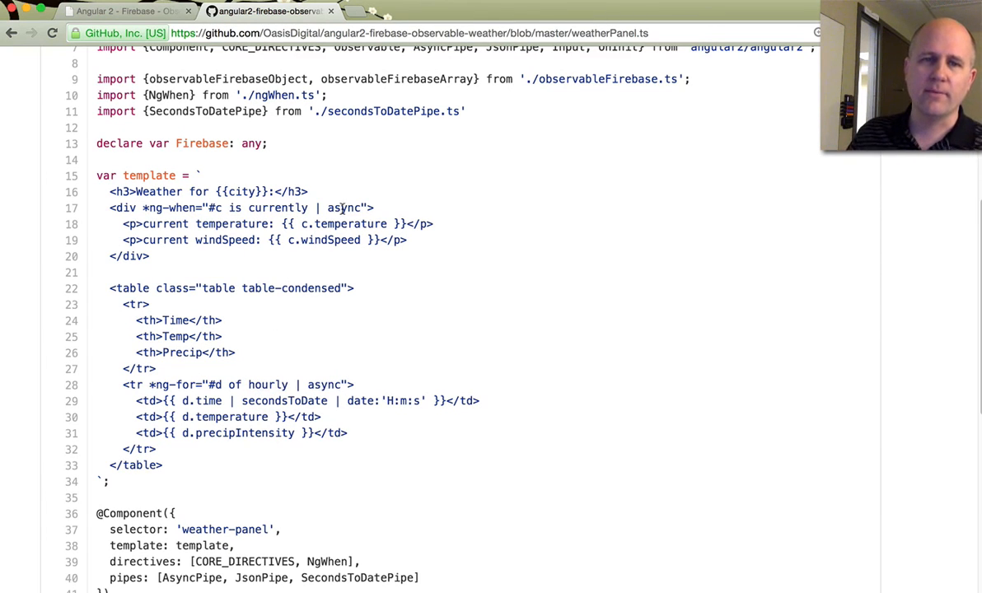
scroll(down, 3)
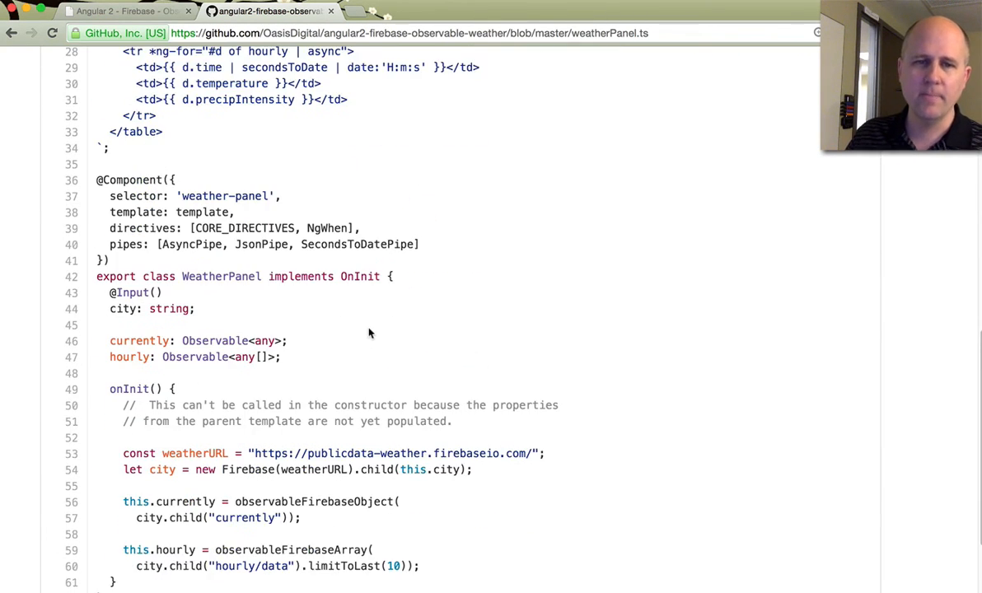
scroll(down, 3)
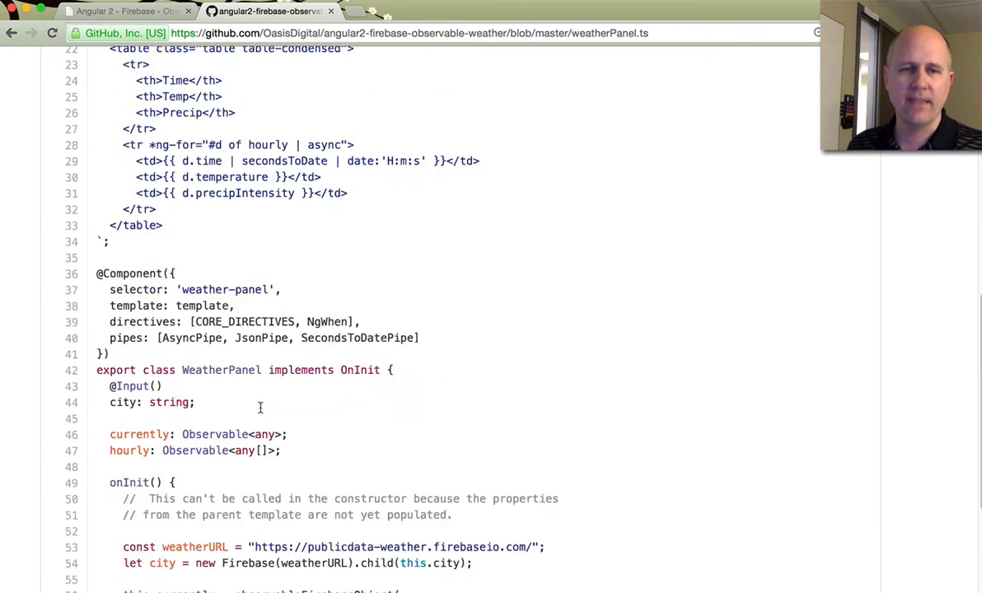
scroll(down, 3)
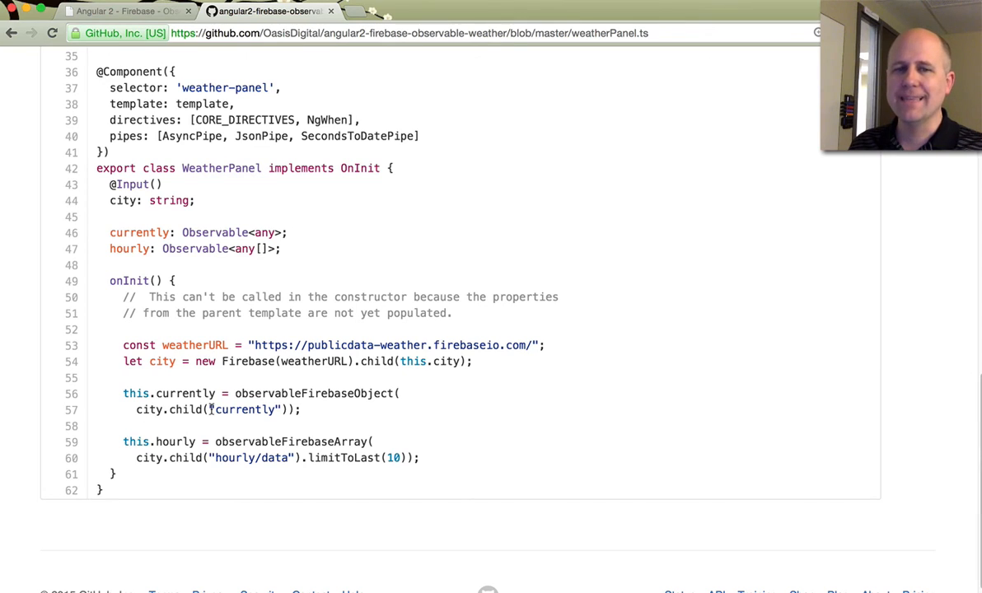
double_click(314, 392)
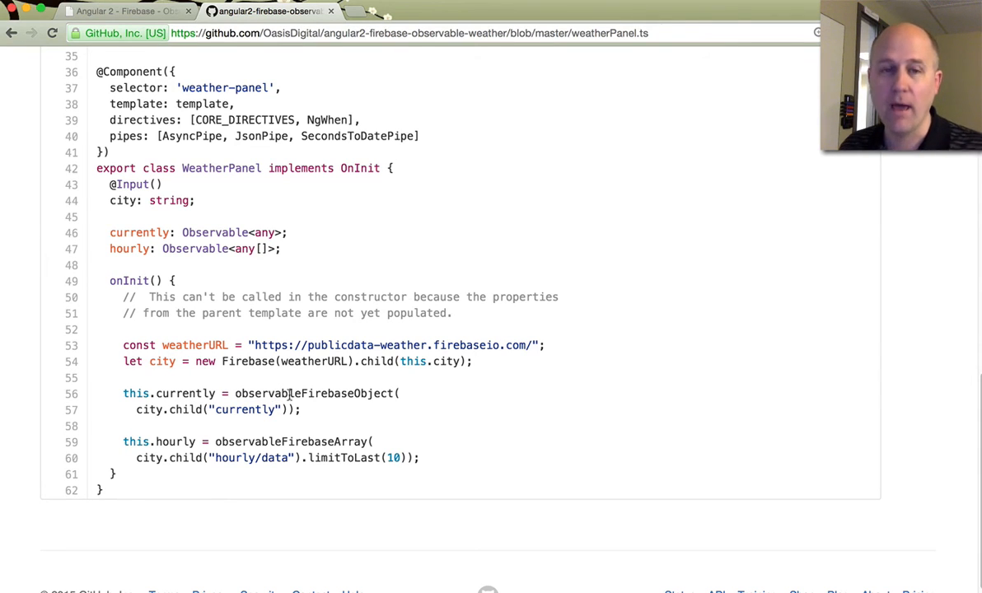
scroll(up, 3)
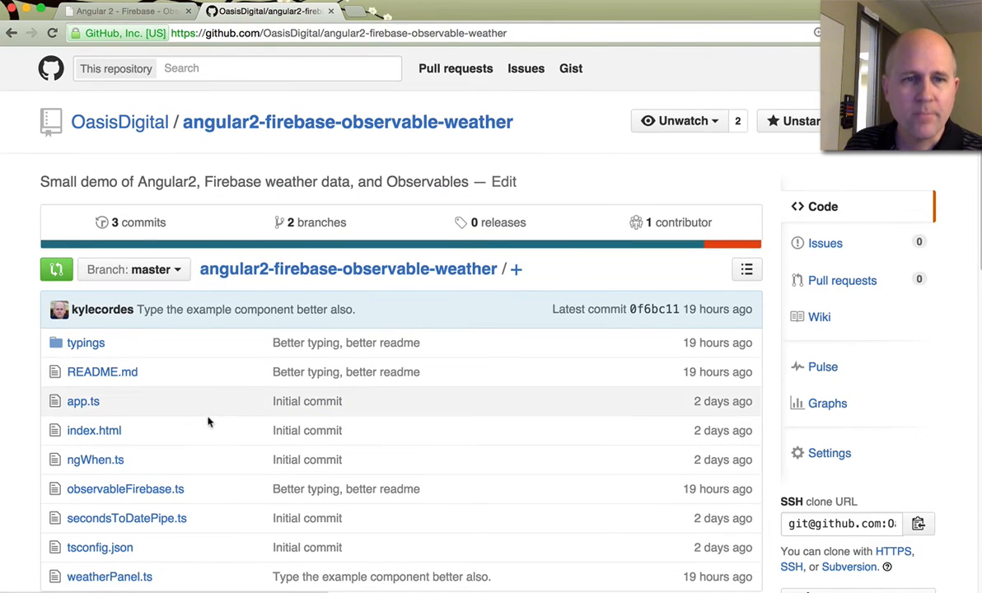
click(125, 489)
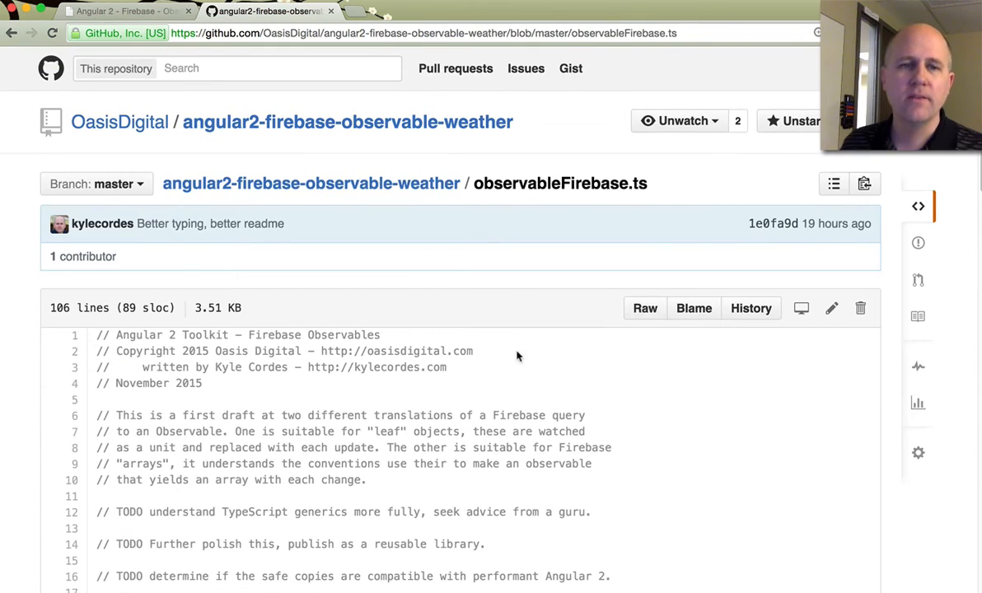
scroll(down, 3)
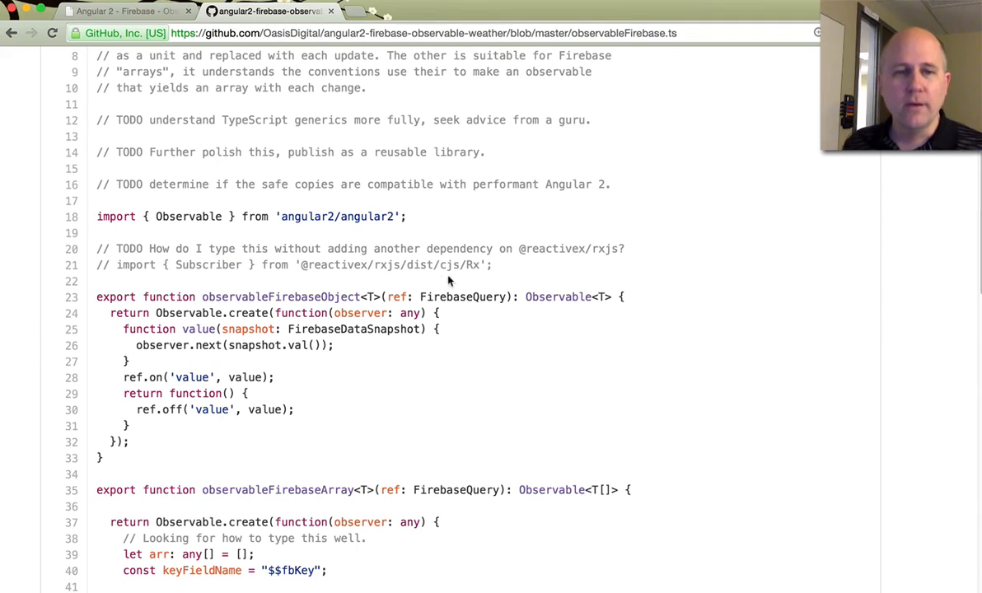
double_click(396, 297)
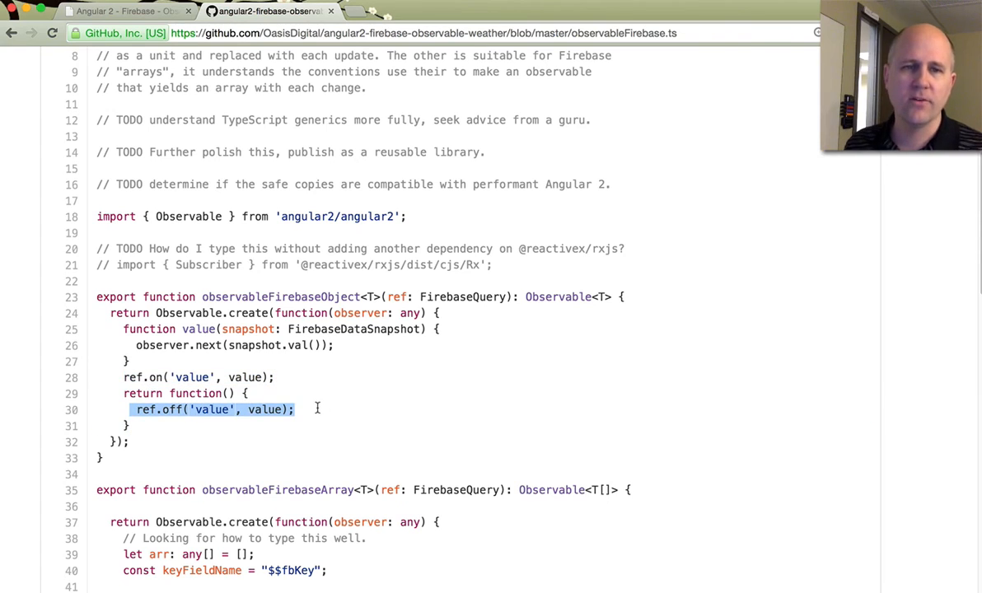
mouse_move(322, 411)
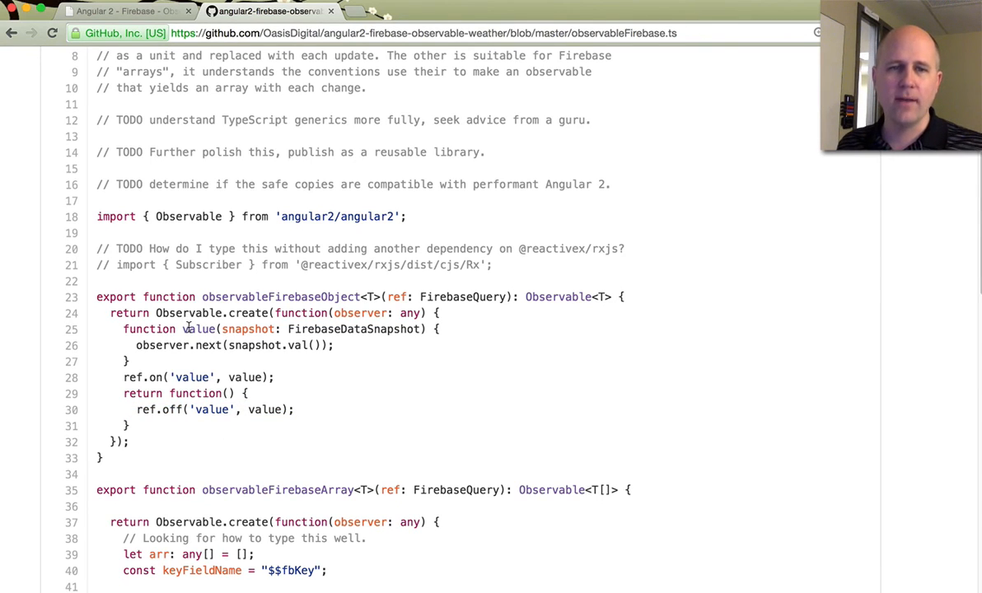
double_click(208, 345)
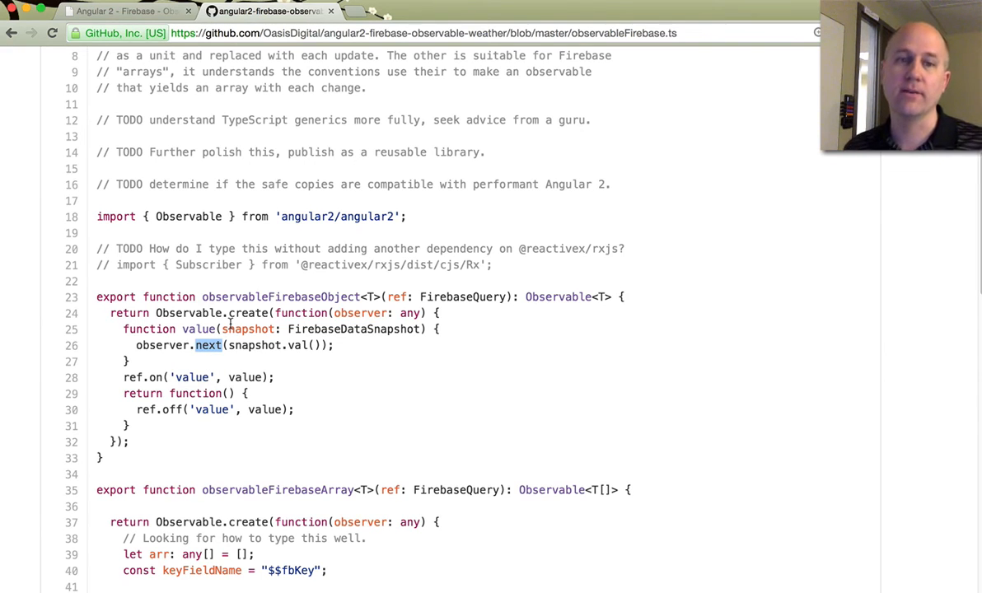
mouse_move(230, 323)
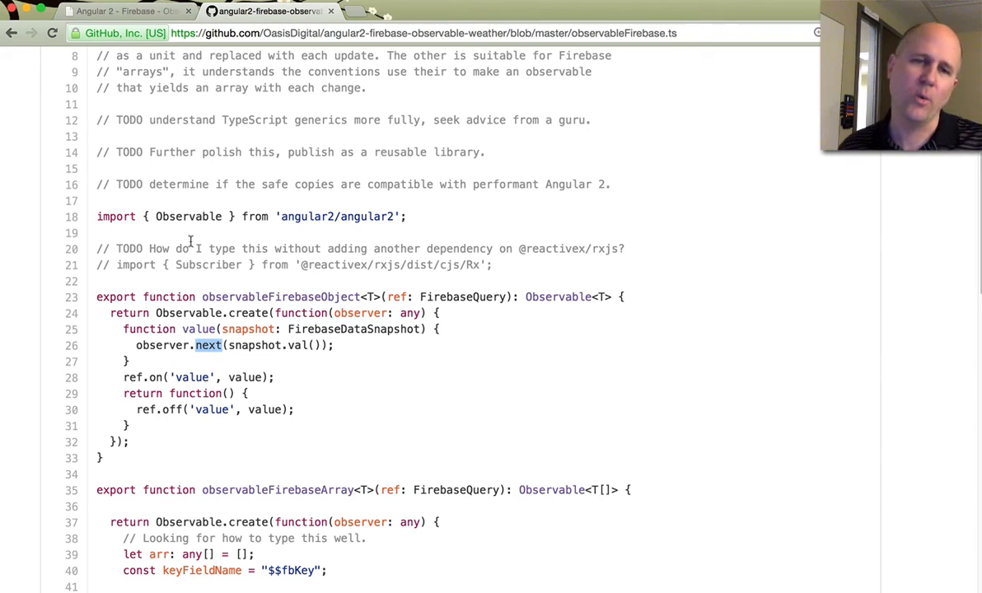
mouse_move(258, 349)
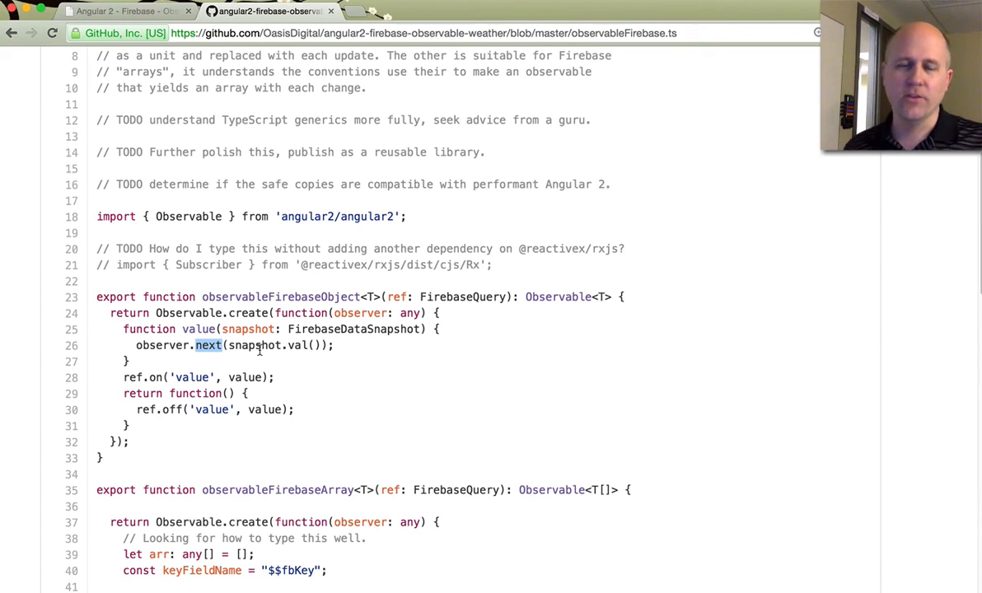
mouse_move(311, 376)
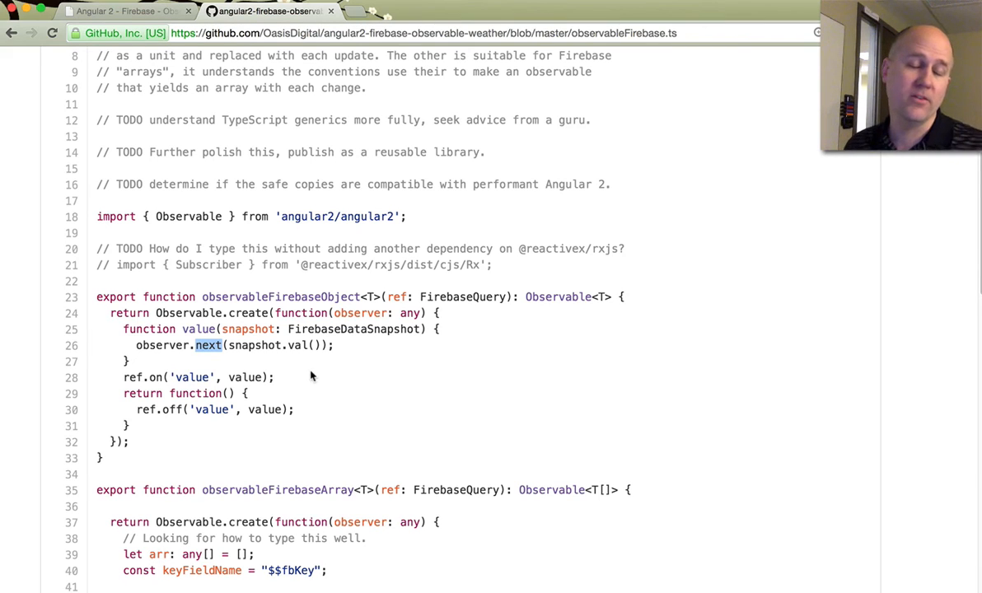
mouse_move(343, 381)
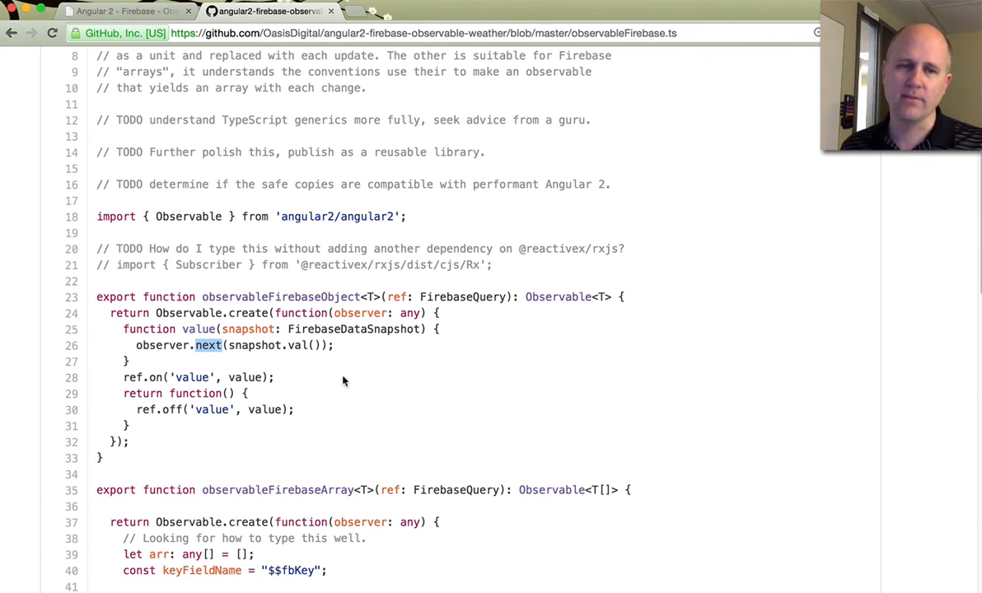
Scroll through the observableFirebaseArray child event handlers, briefly highlighting 'child_added'
scroll(down, 3)
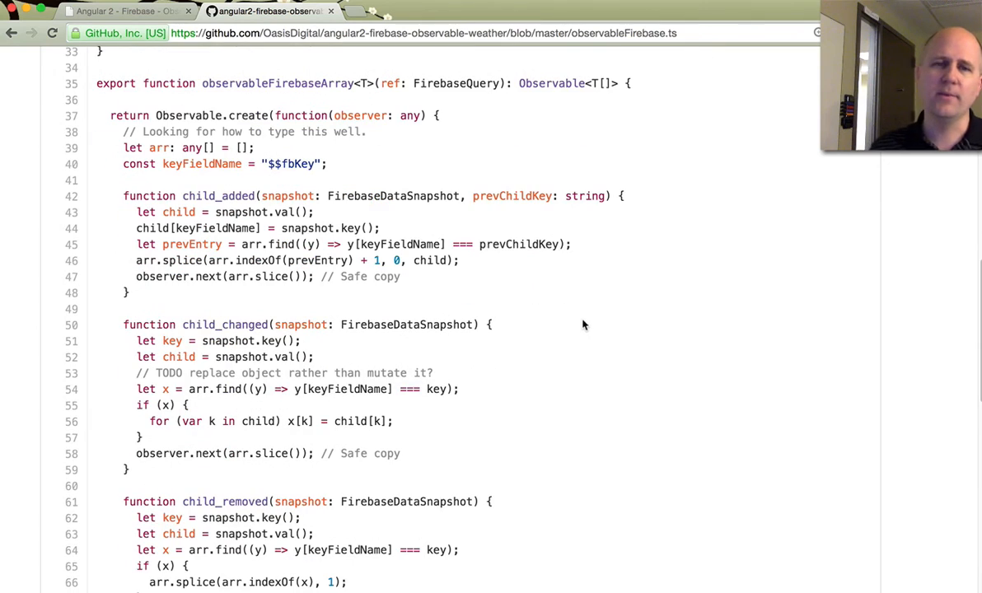
scroll(down, 3)
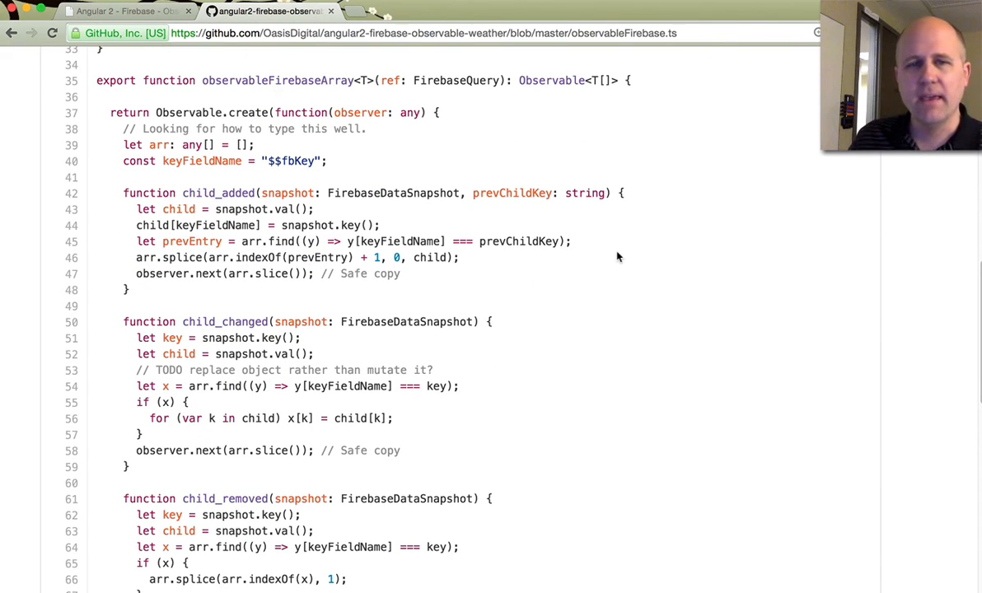
mouse_move(576, 237)
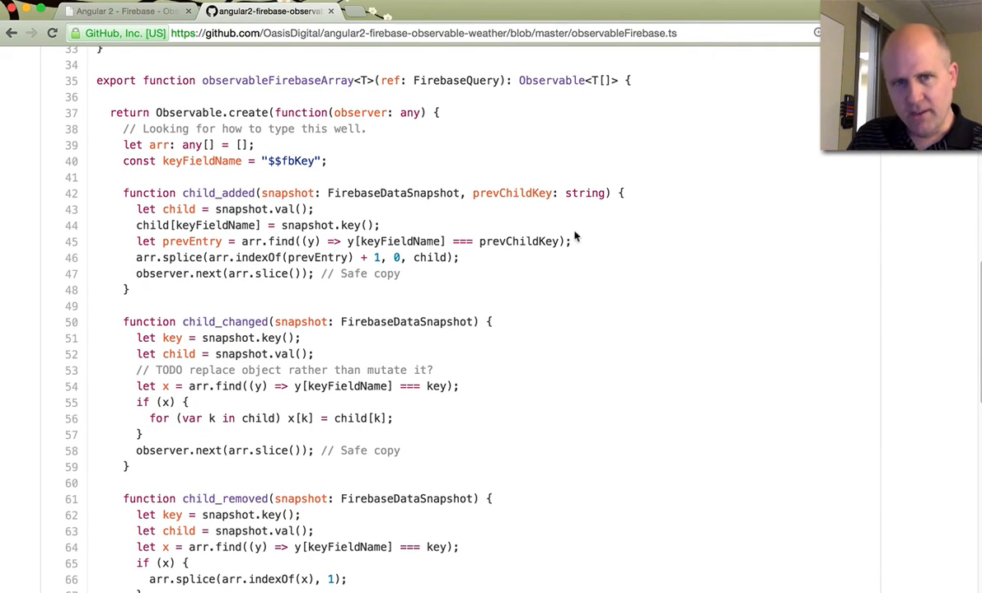
mouse_move(583, 231)
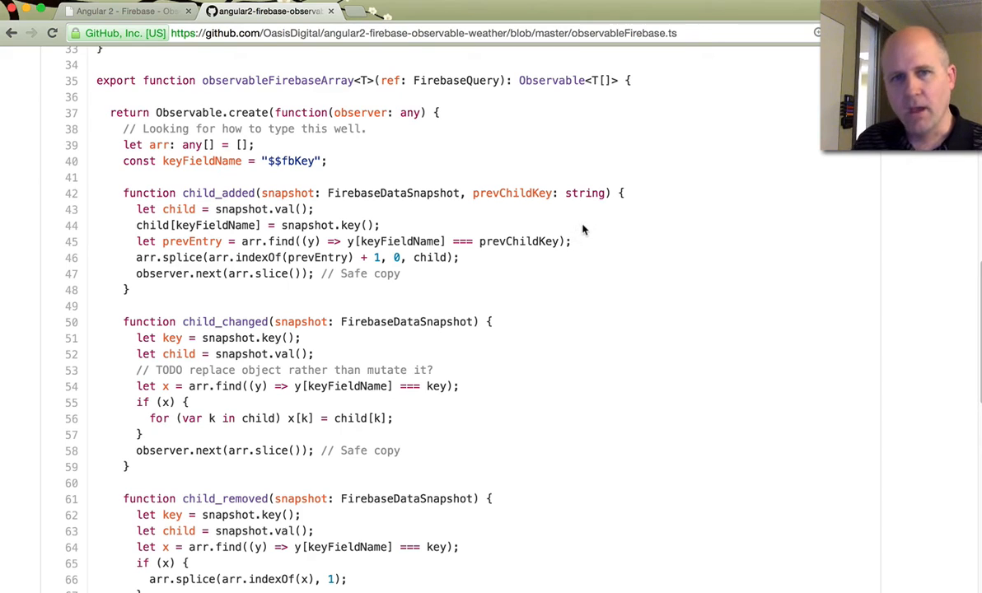
scroll(up, 3)
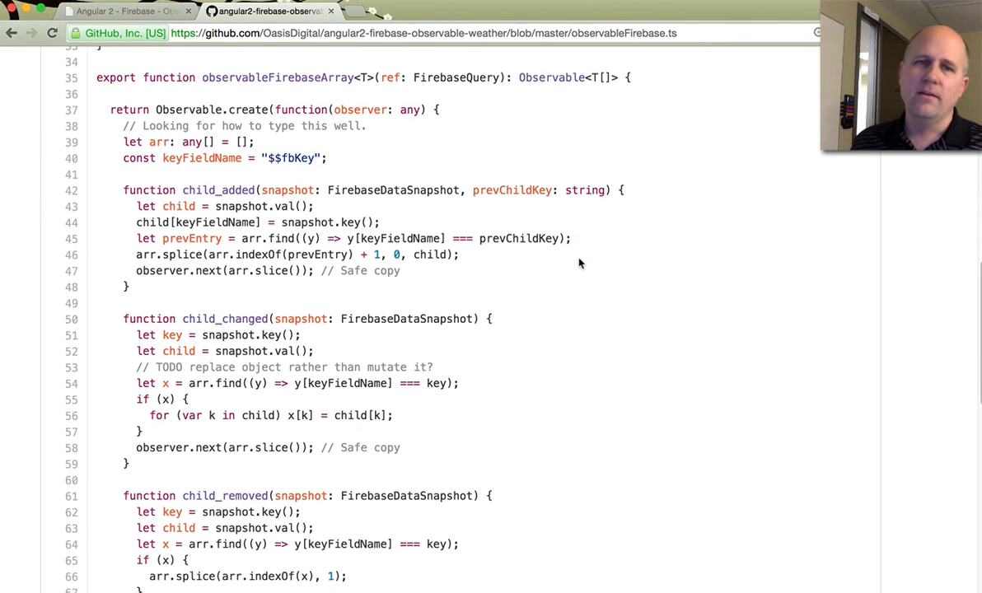
scroll(down, 3)
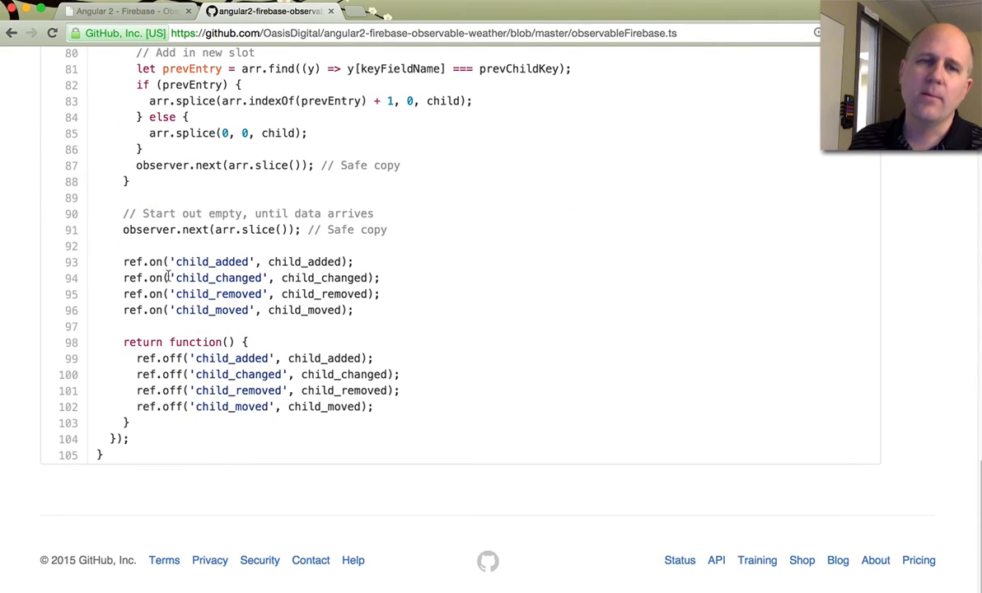
double_click(212, 262)
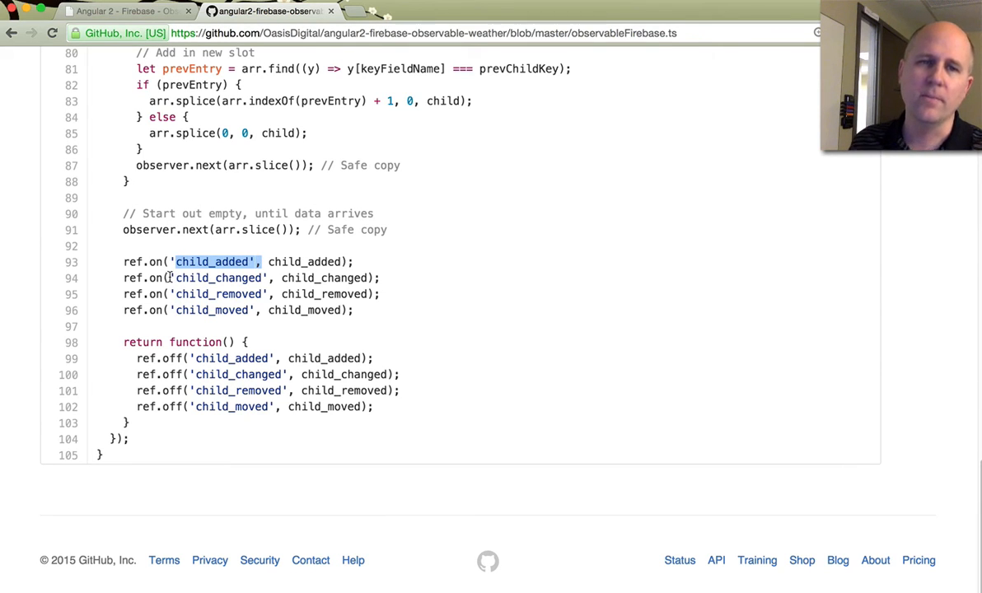
click(198, 278)
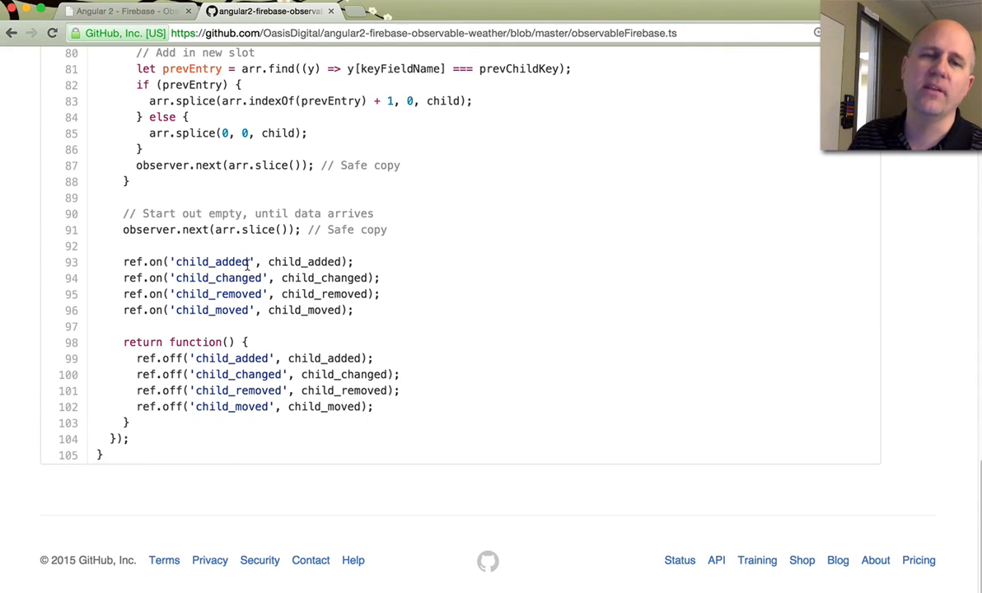
mouse_move(240, 294)
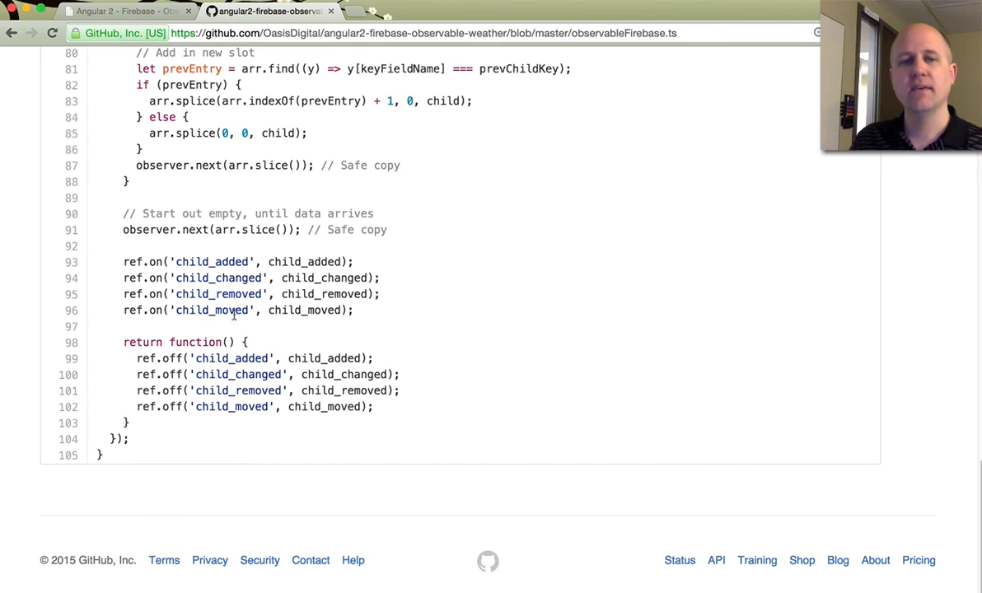
scroll(up, 3)
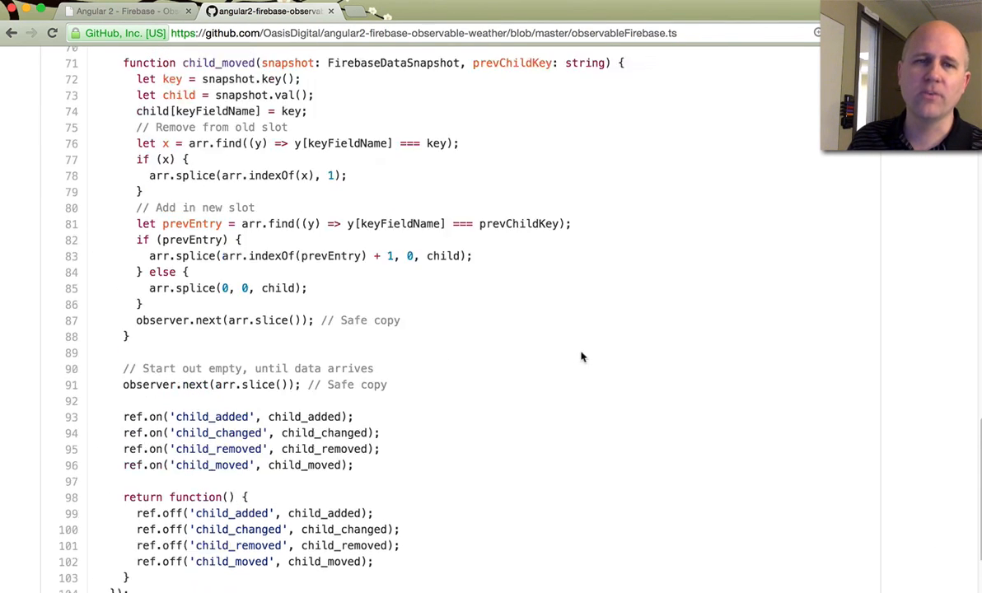
scroll(up, 3)
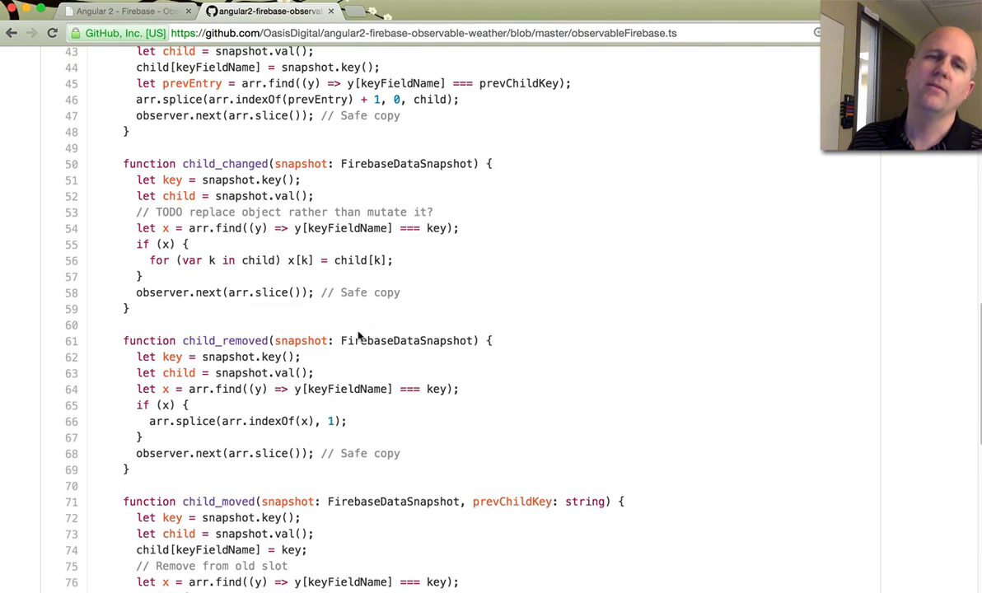
scroll(up, 3)
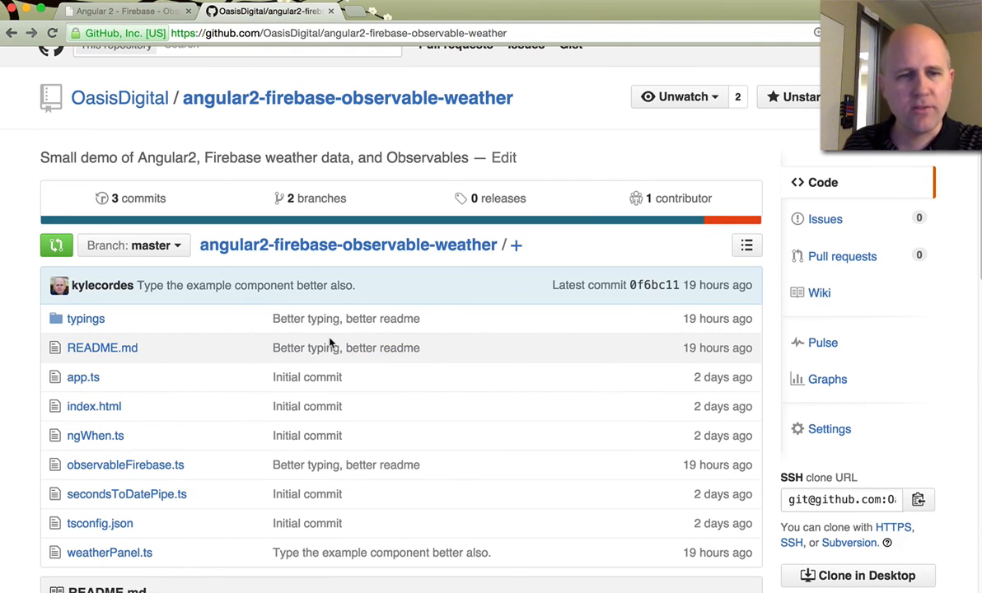
mouse_move(126, 493)
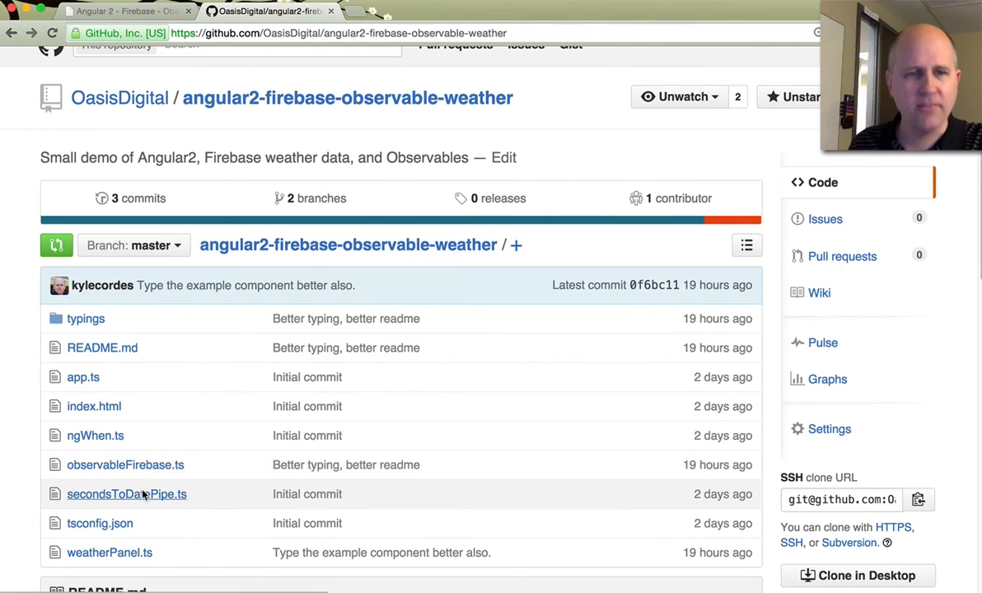
click(126, 493)
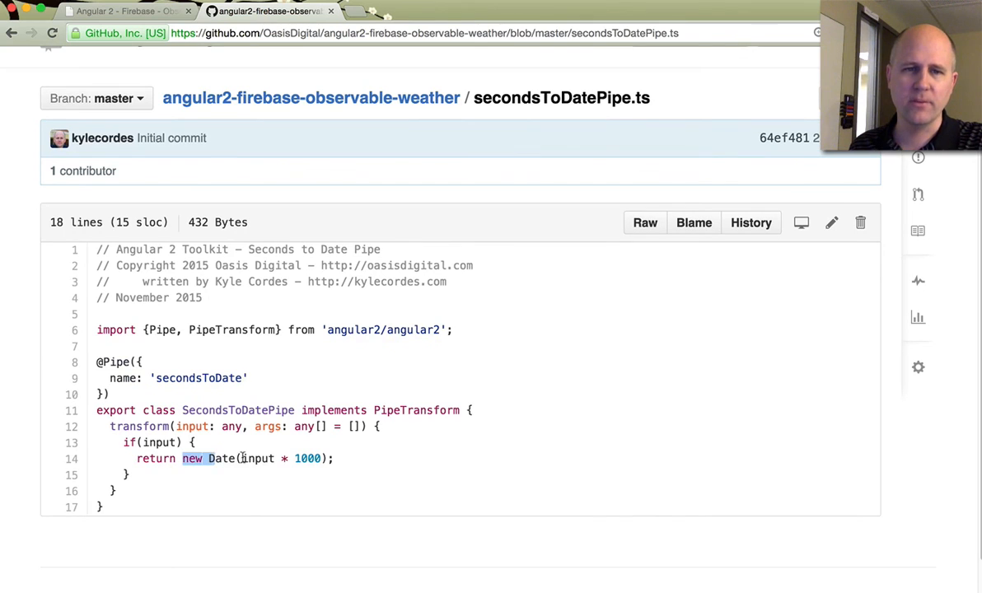
click(11, 33)
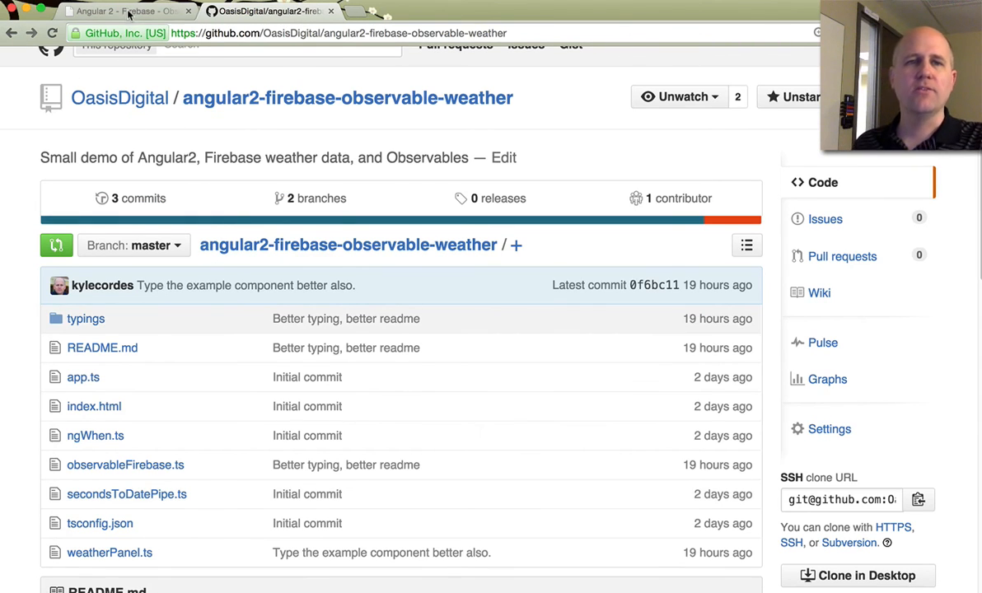
Switch to the live demo showing San Francisco, Austin and Boston weather
click(124, 11)
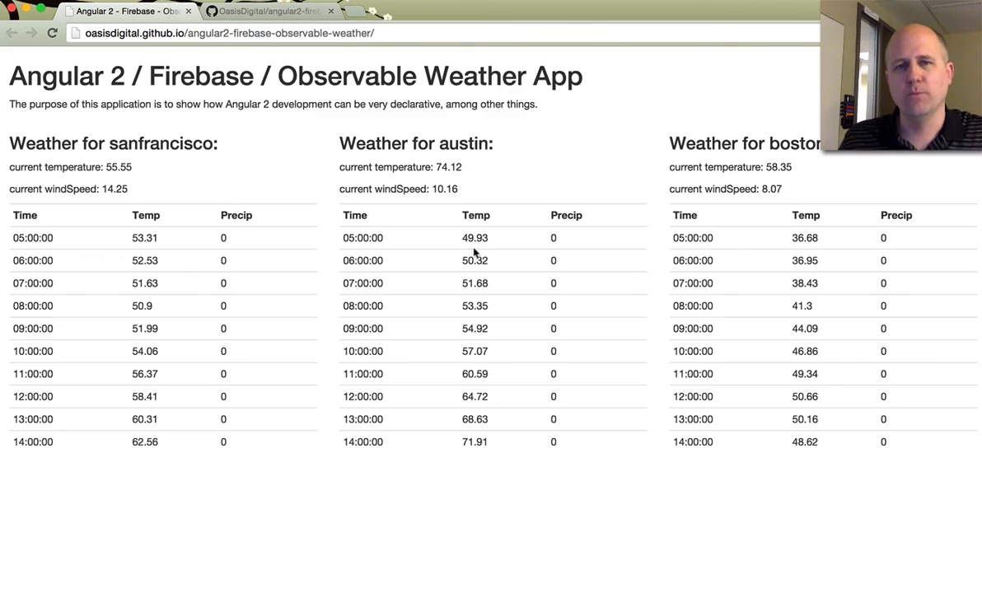
mouse_move(490, 265)
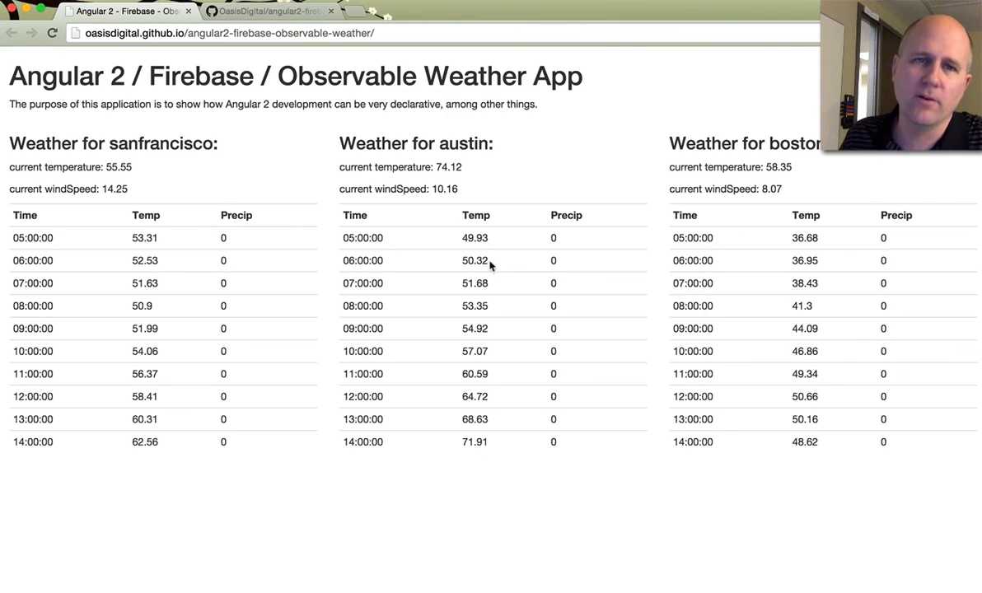
Switch to the angular2-firebase-observable-weather repository tab and scroll down to README.md
click(268, 11)
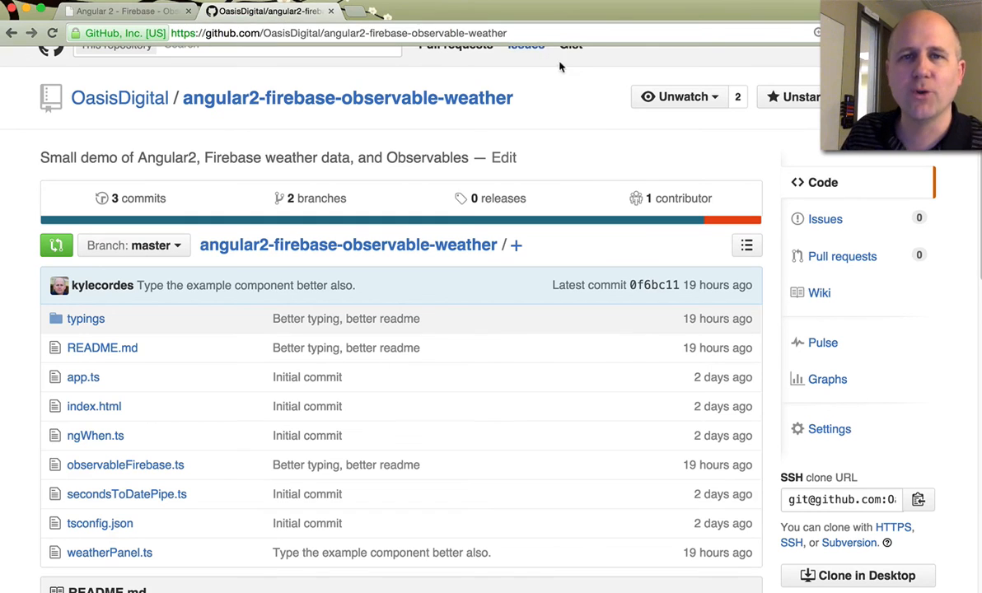
scroll(down, 3)
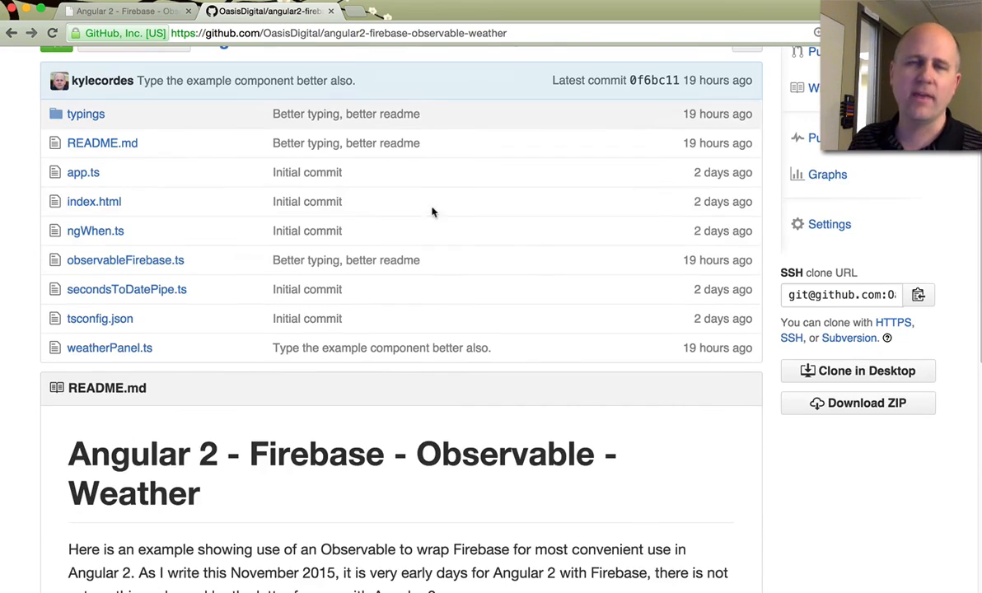
scroll(down, 3)
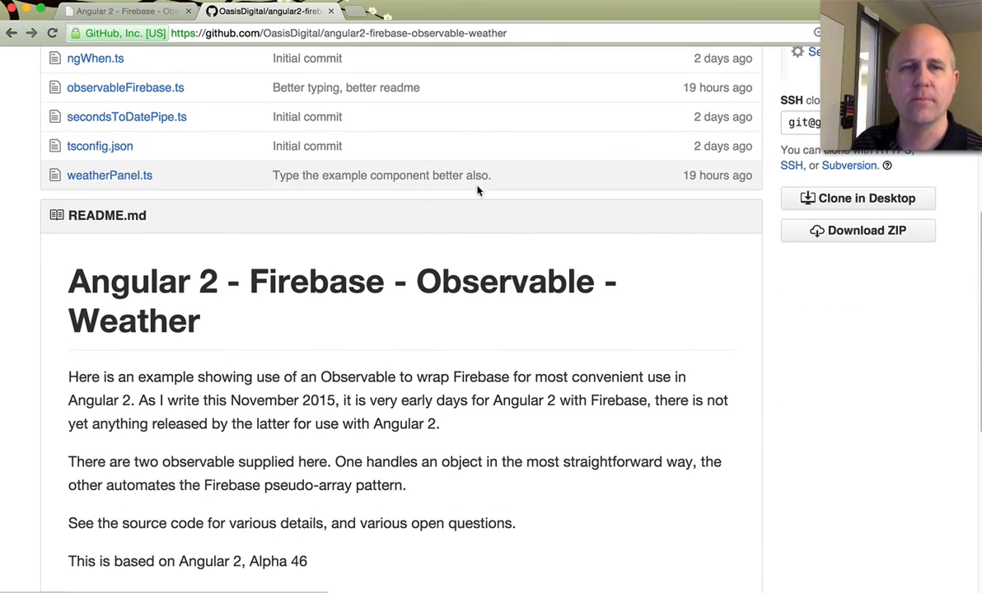